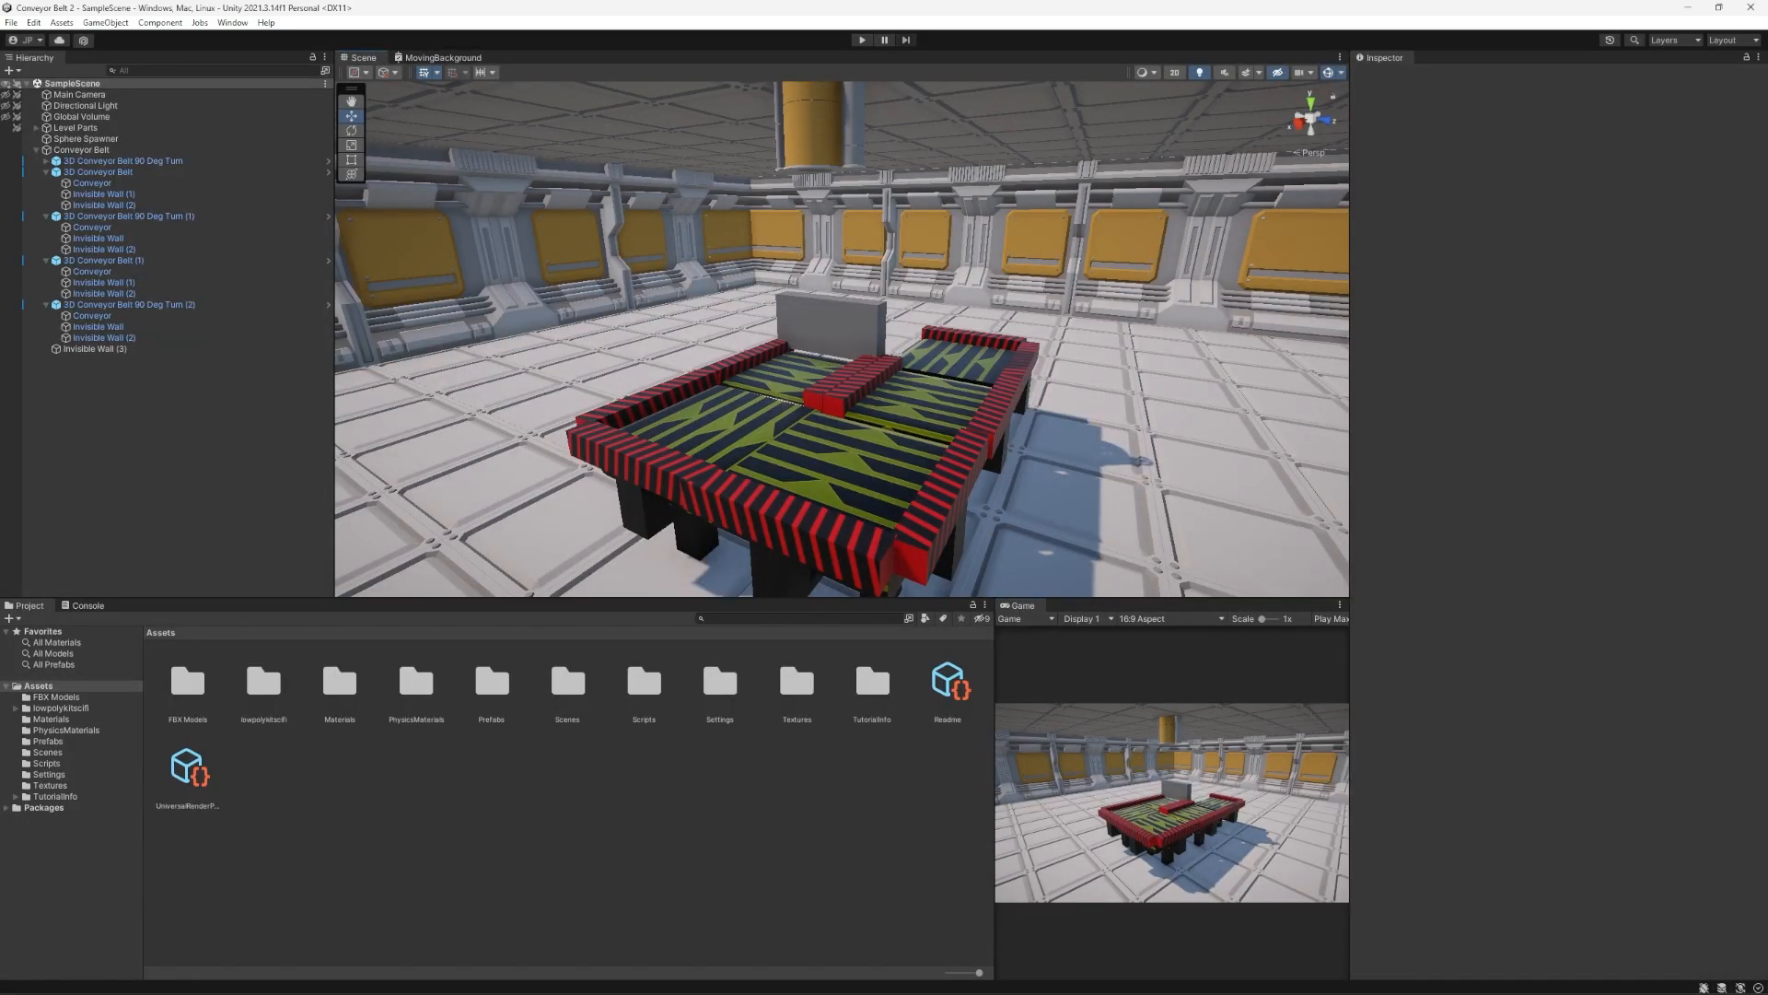
Inspect the 3D Conveyor Belt frame, the Conveyor part and an Invisible Wall in turn
left_click(98, 171)
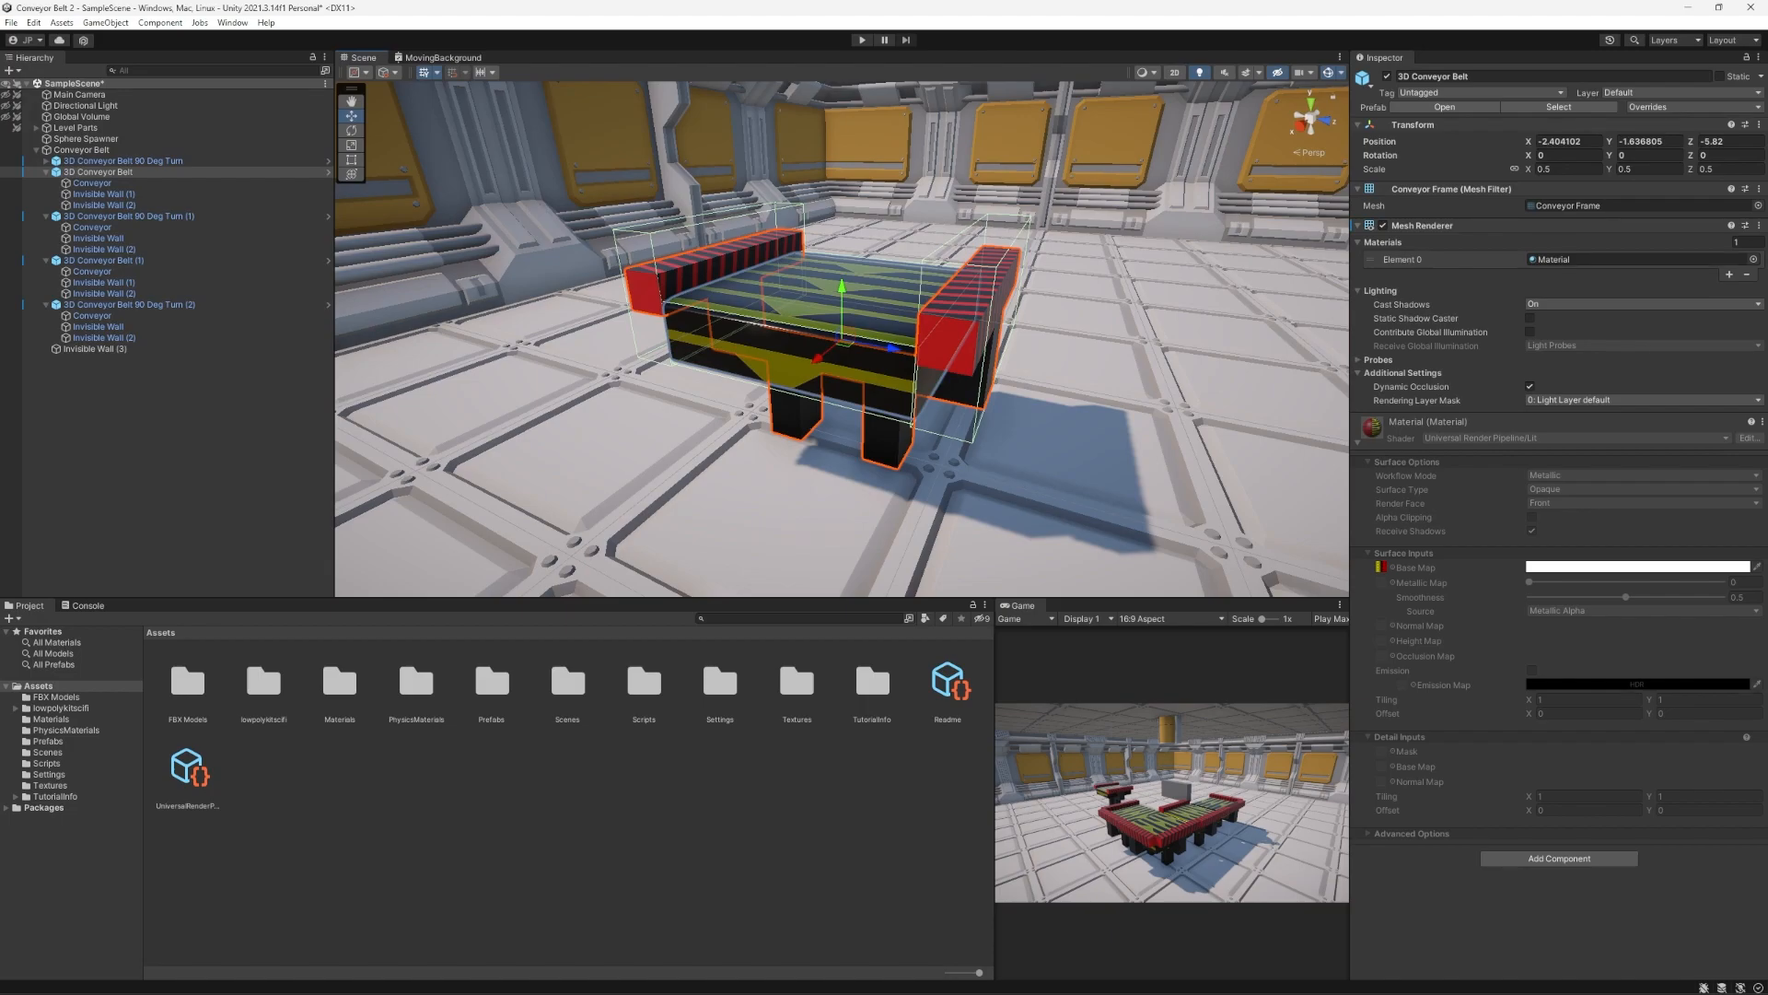
left_click(92, 182)
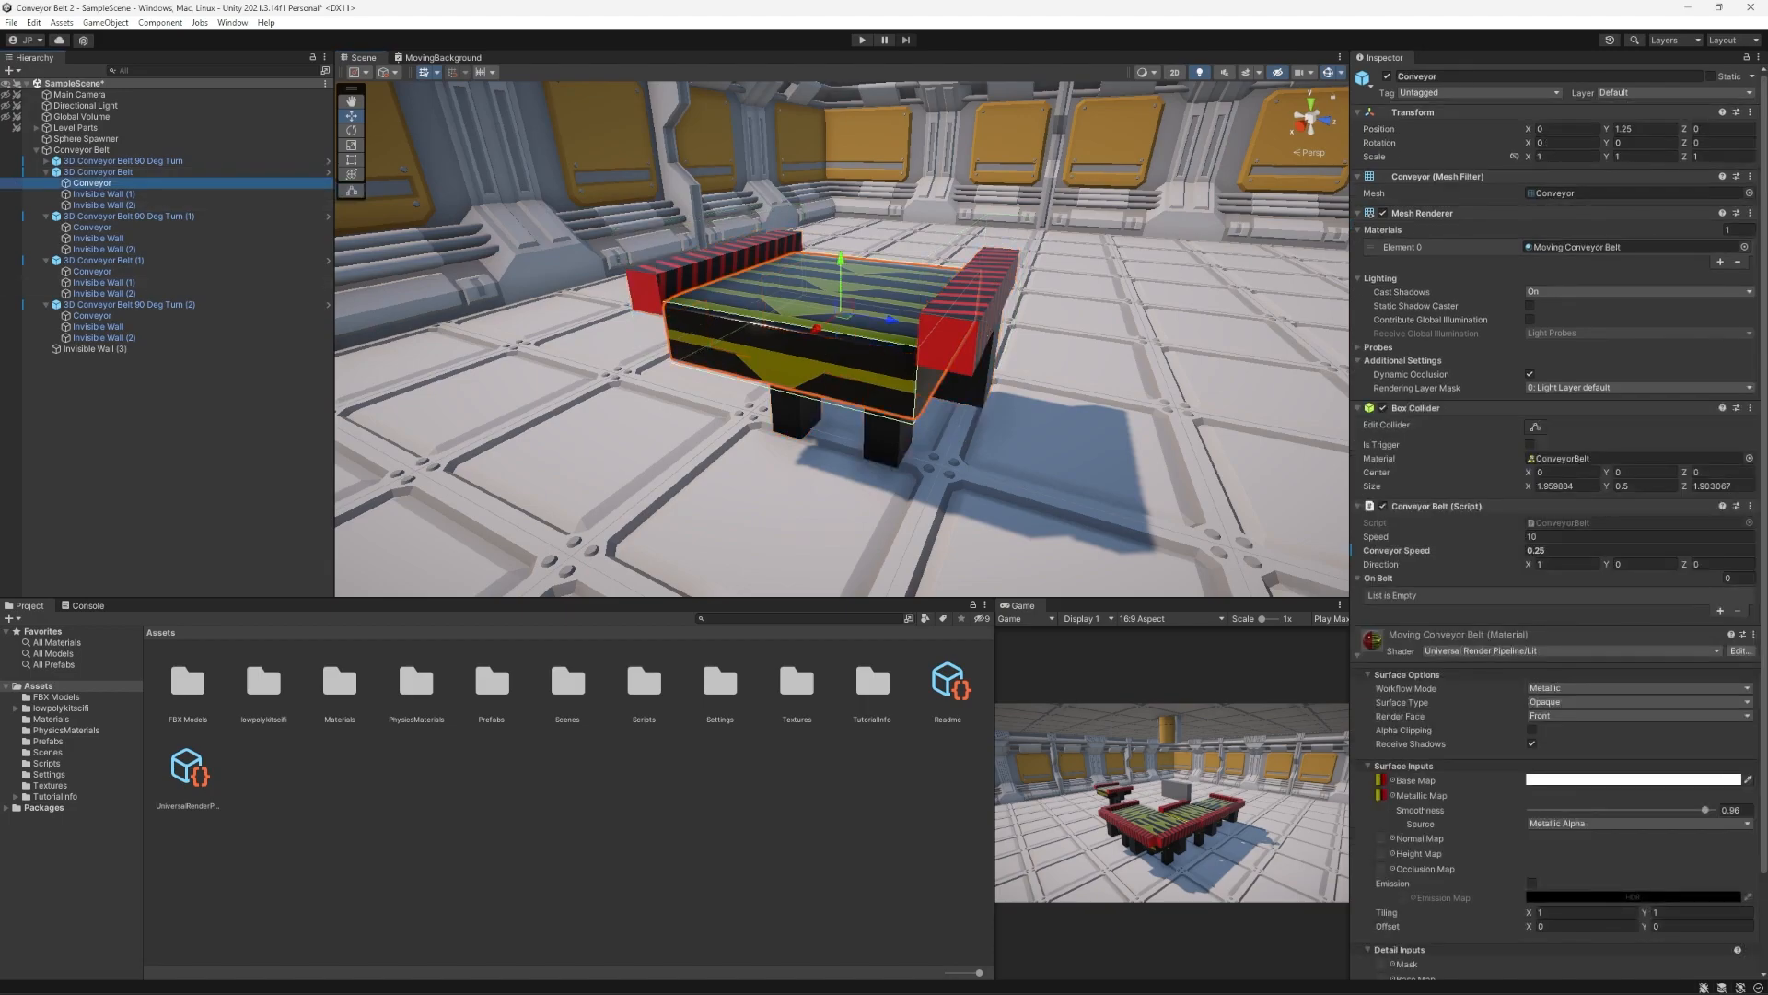
scroll("down", 3)
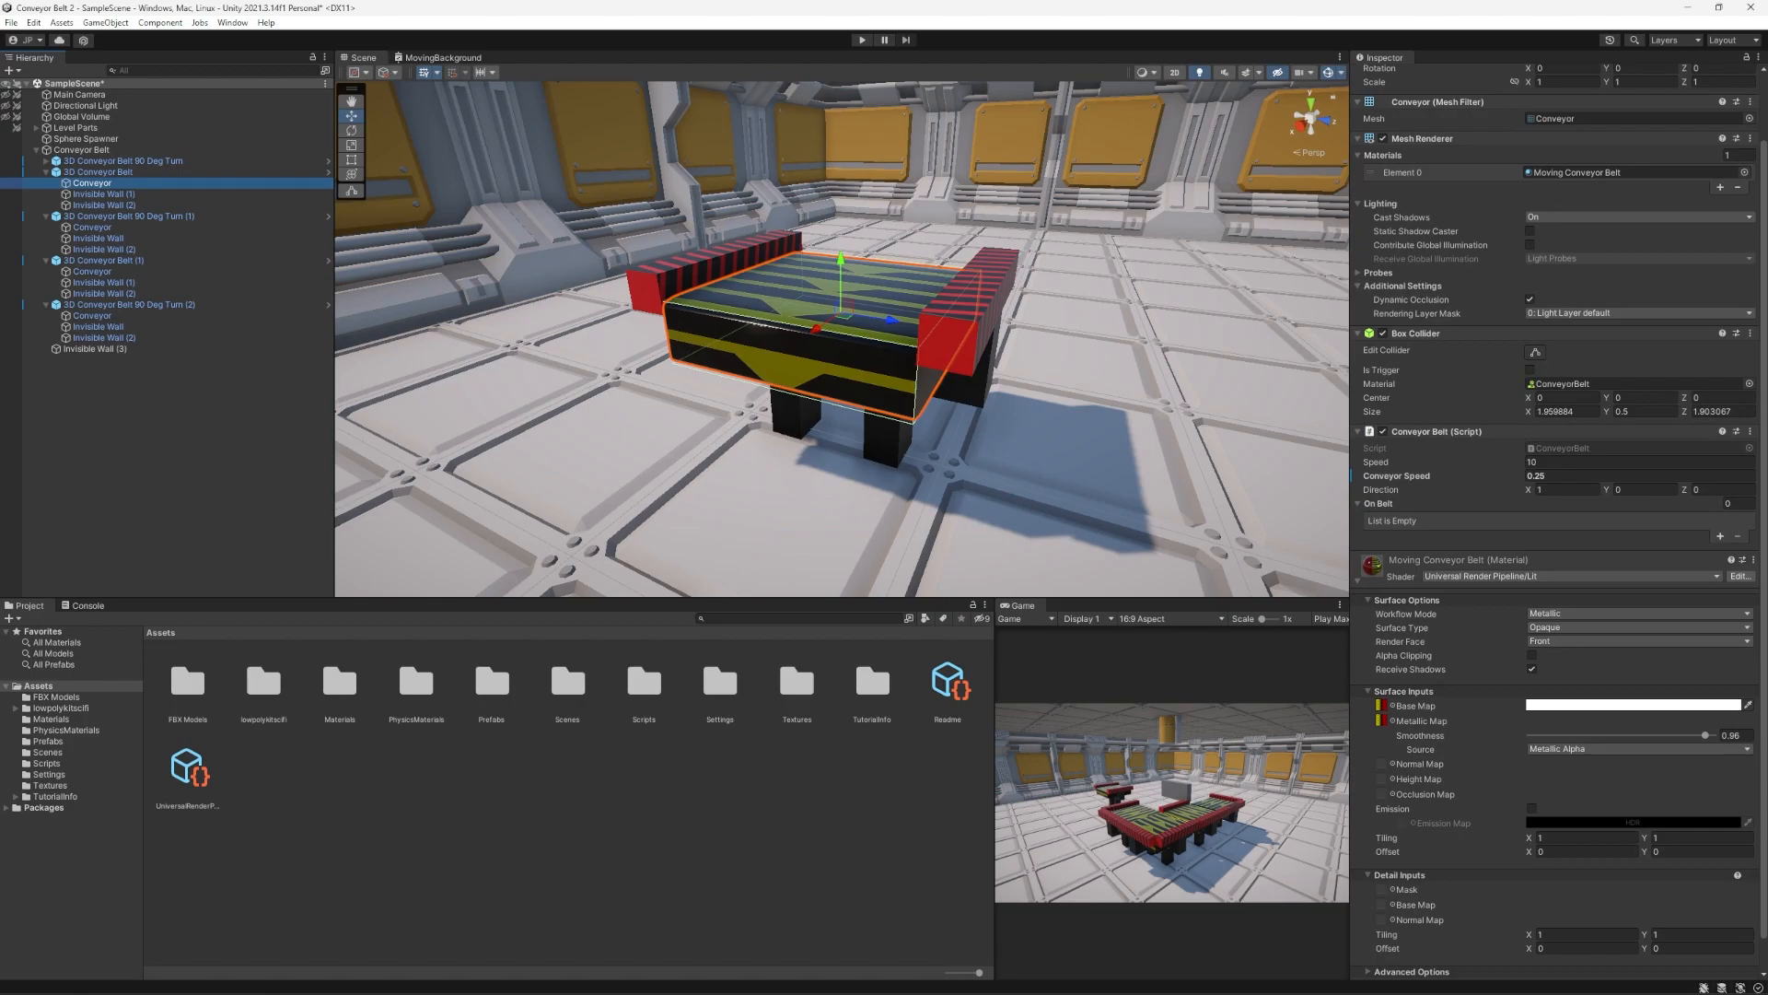
left_click(101, 193)
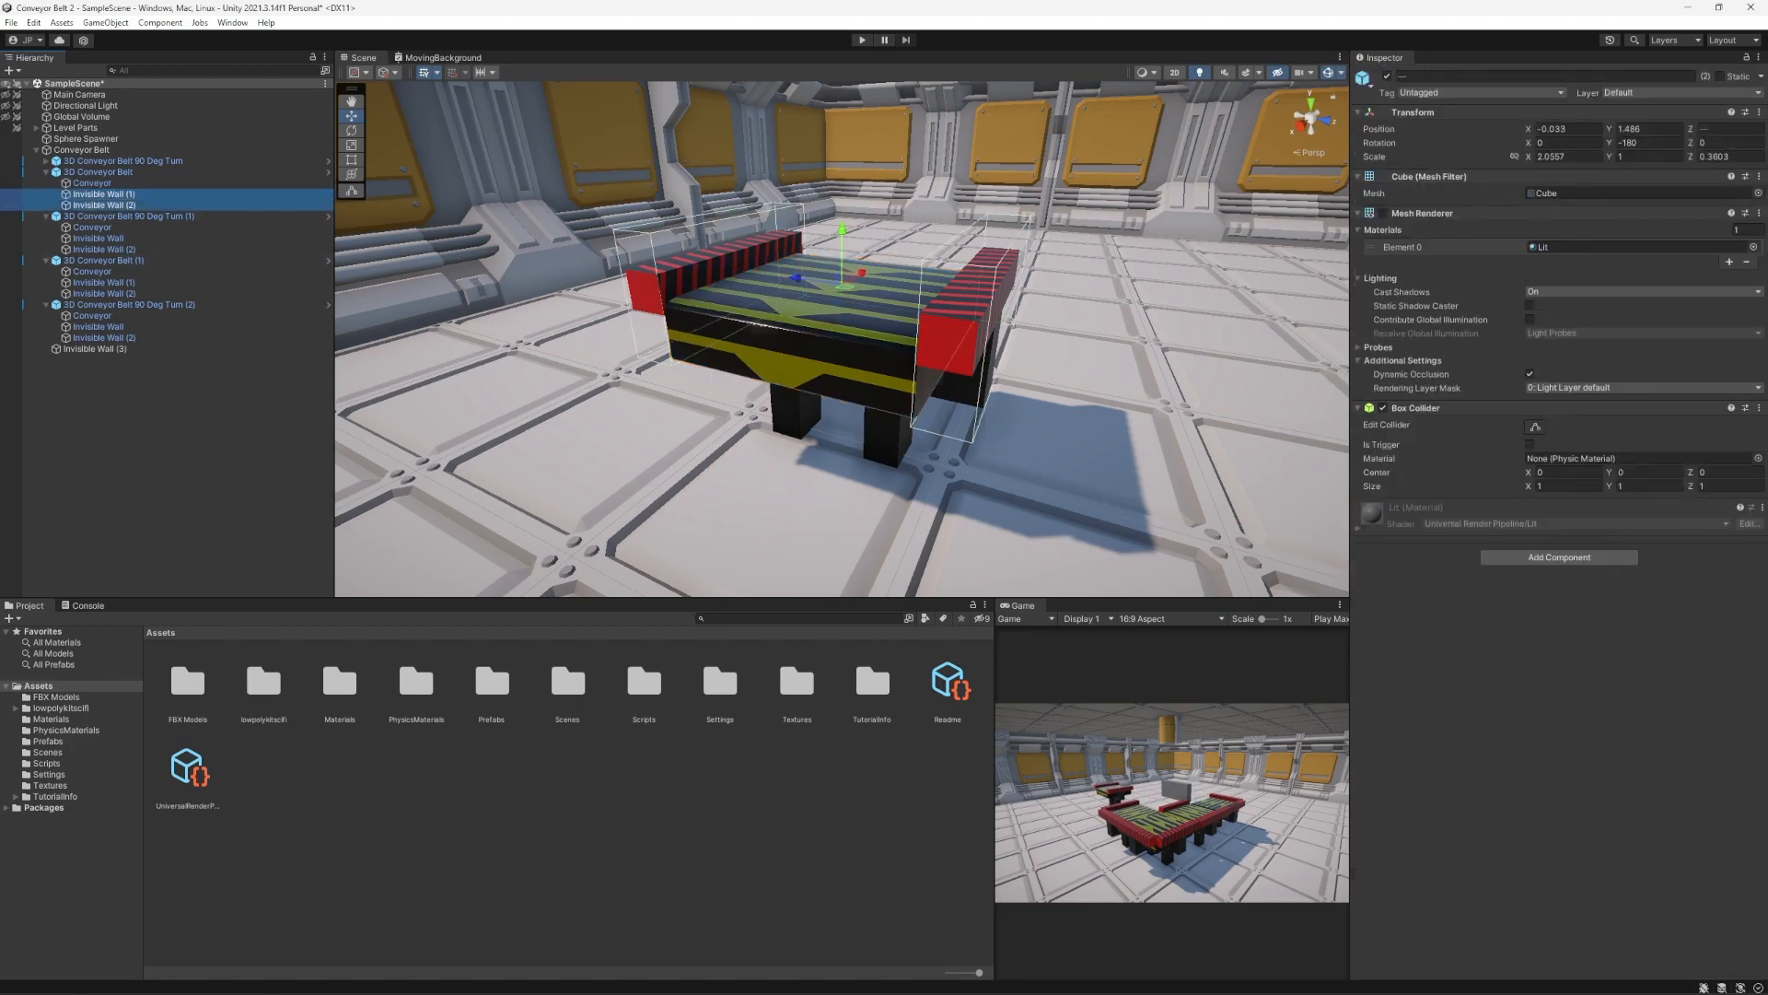
left_click(1370, 214)
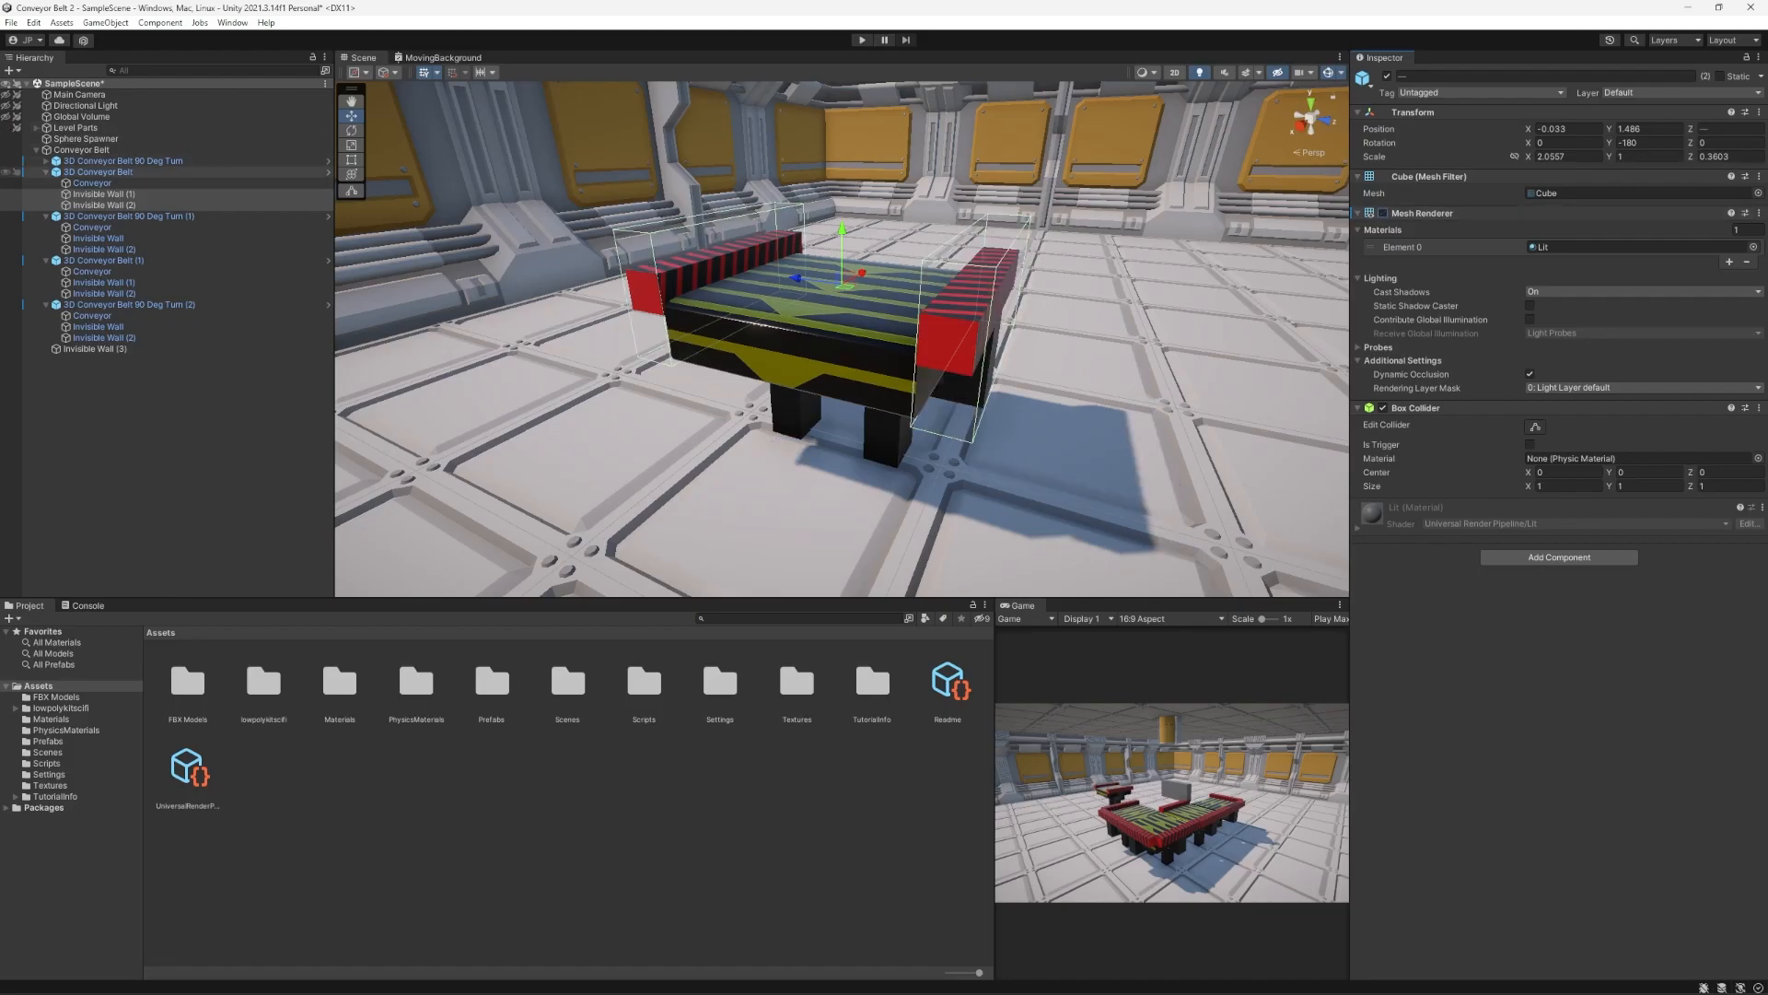
Return to the Conveyor part and set a belt script speed value to 0.3
left_click(92, 182)
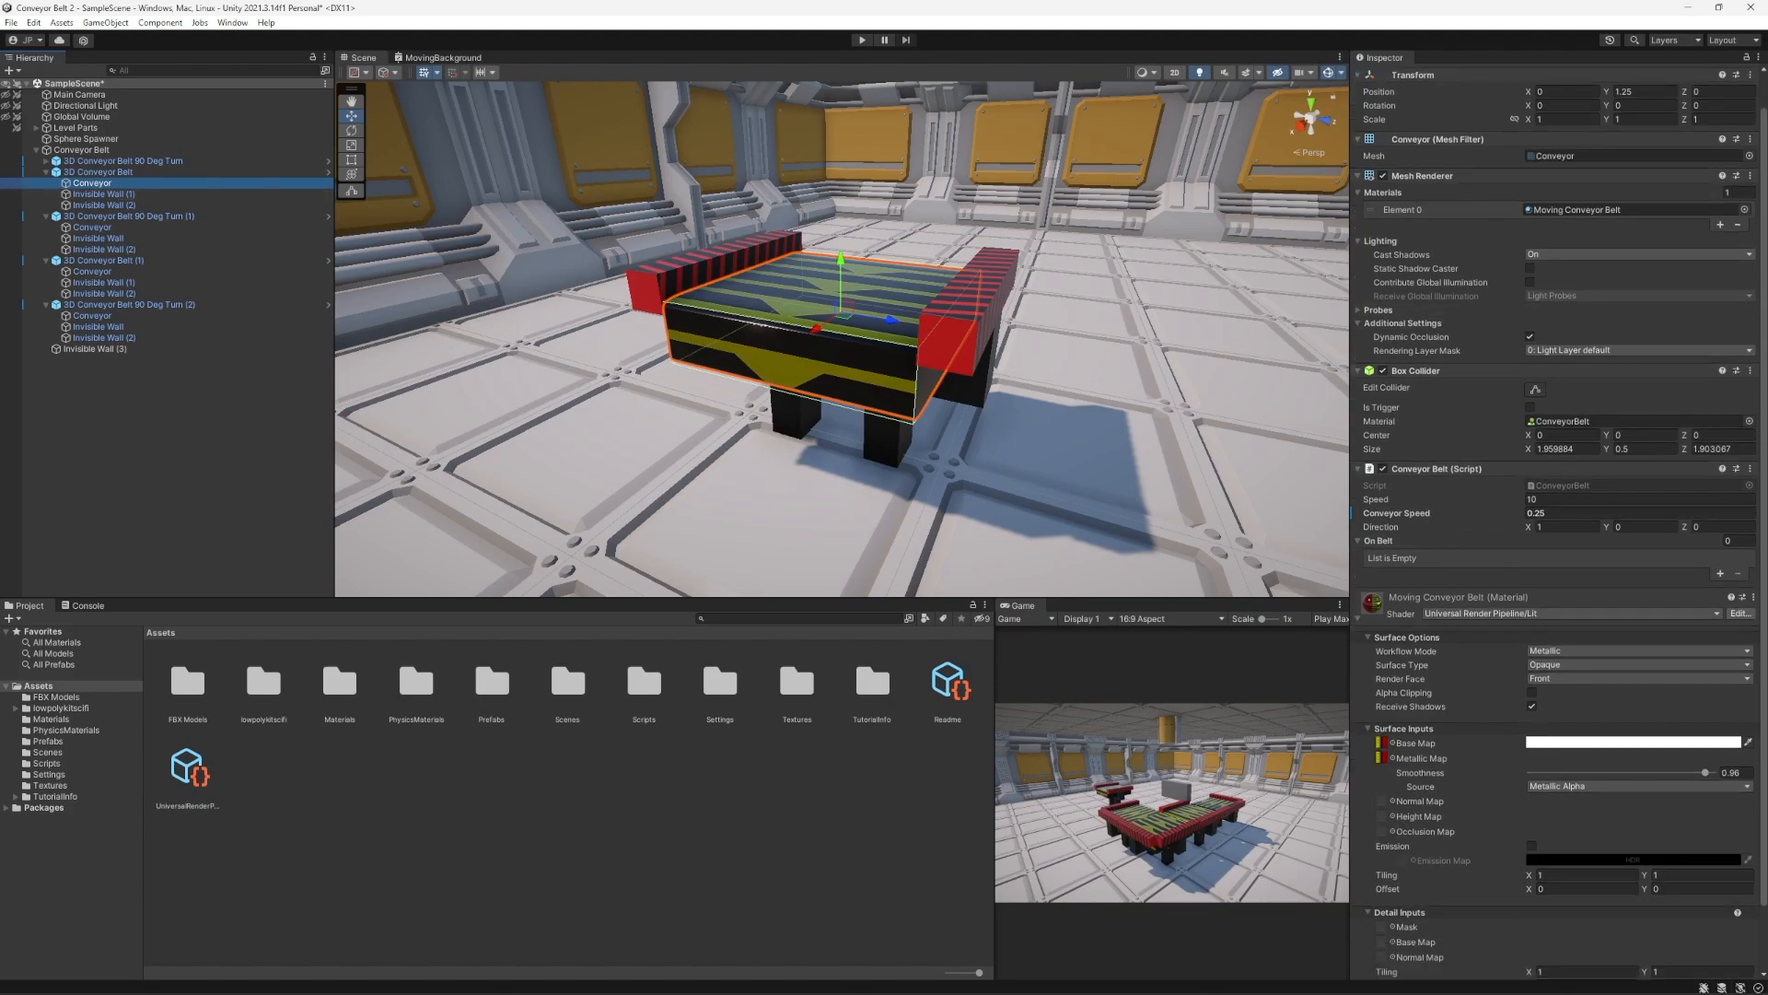
scroll("down", 3)
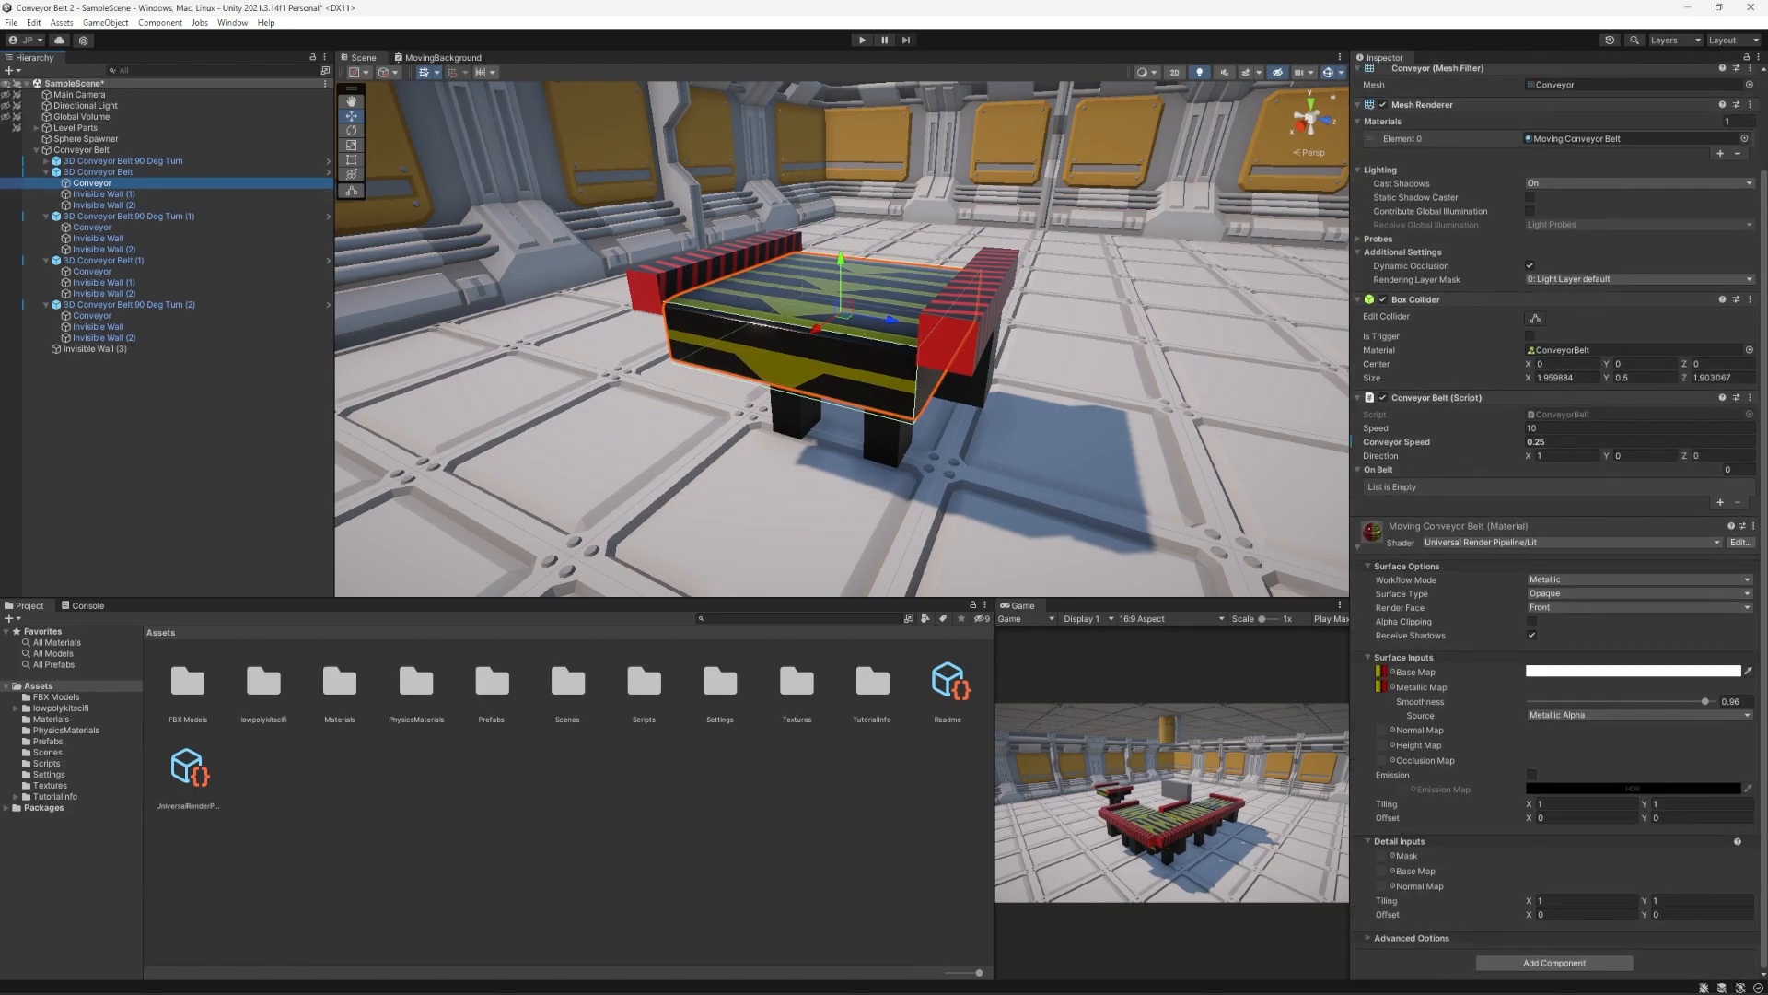
type("0.3")
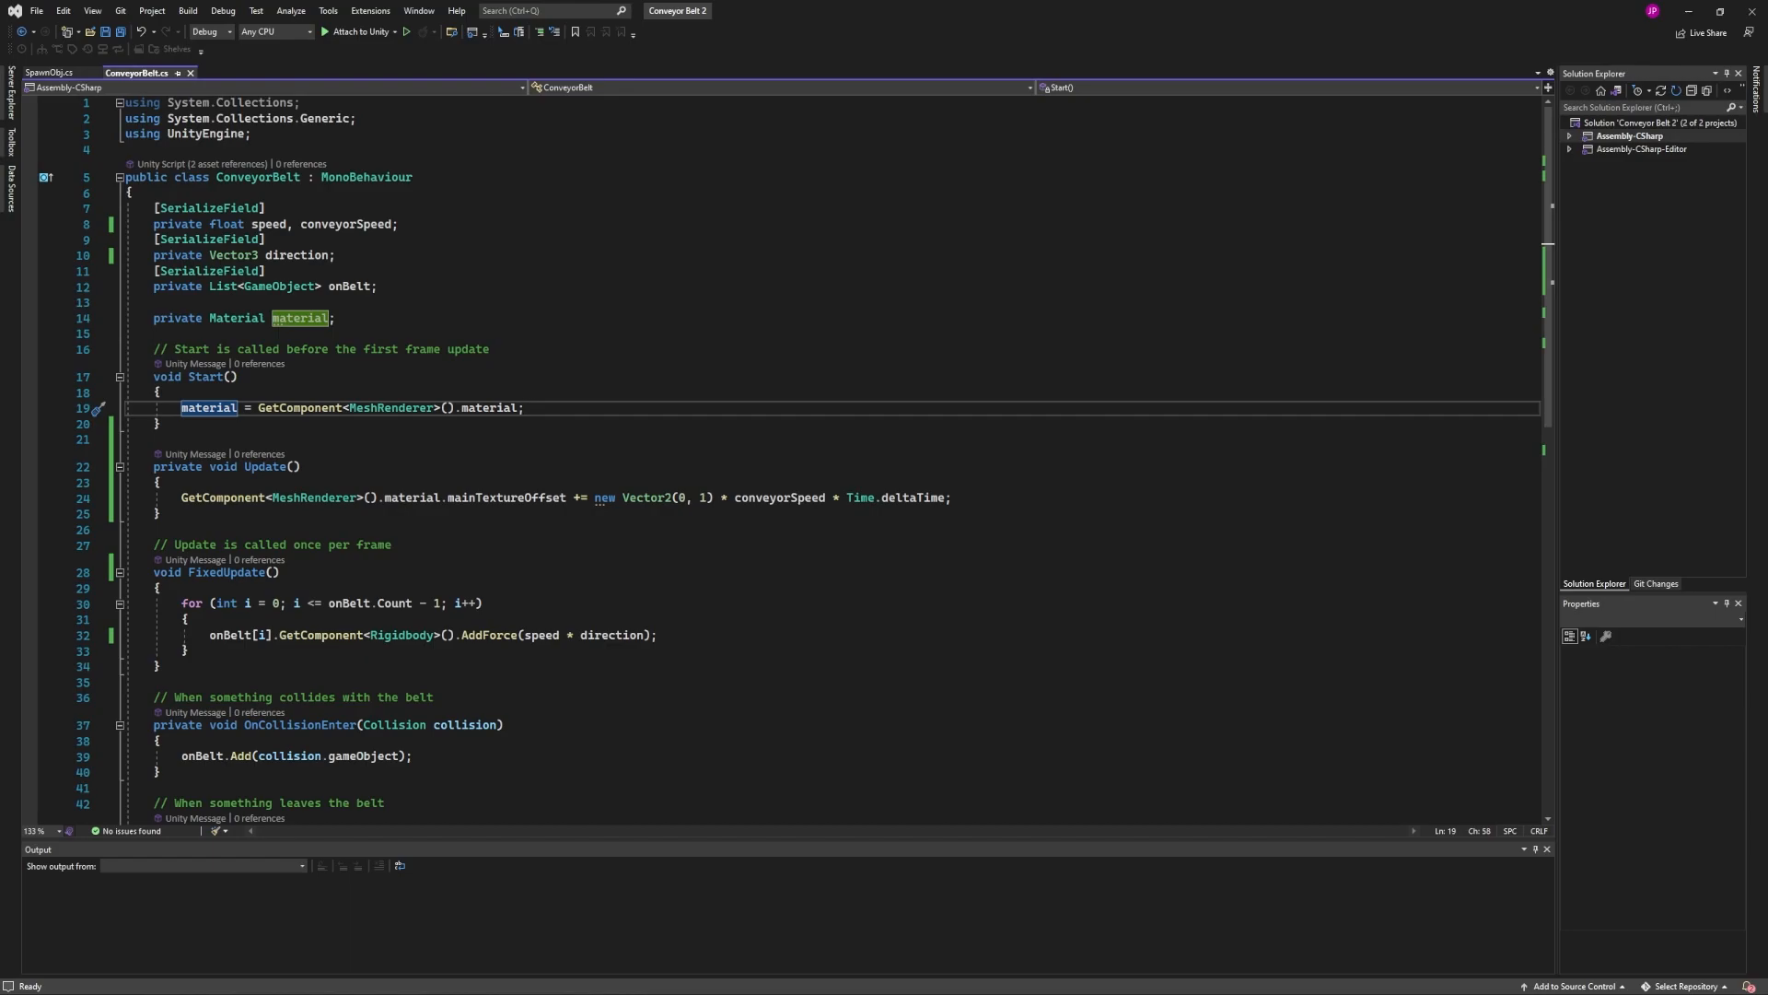
left_click(203, 208)
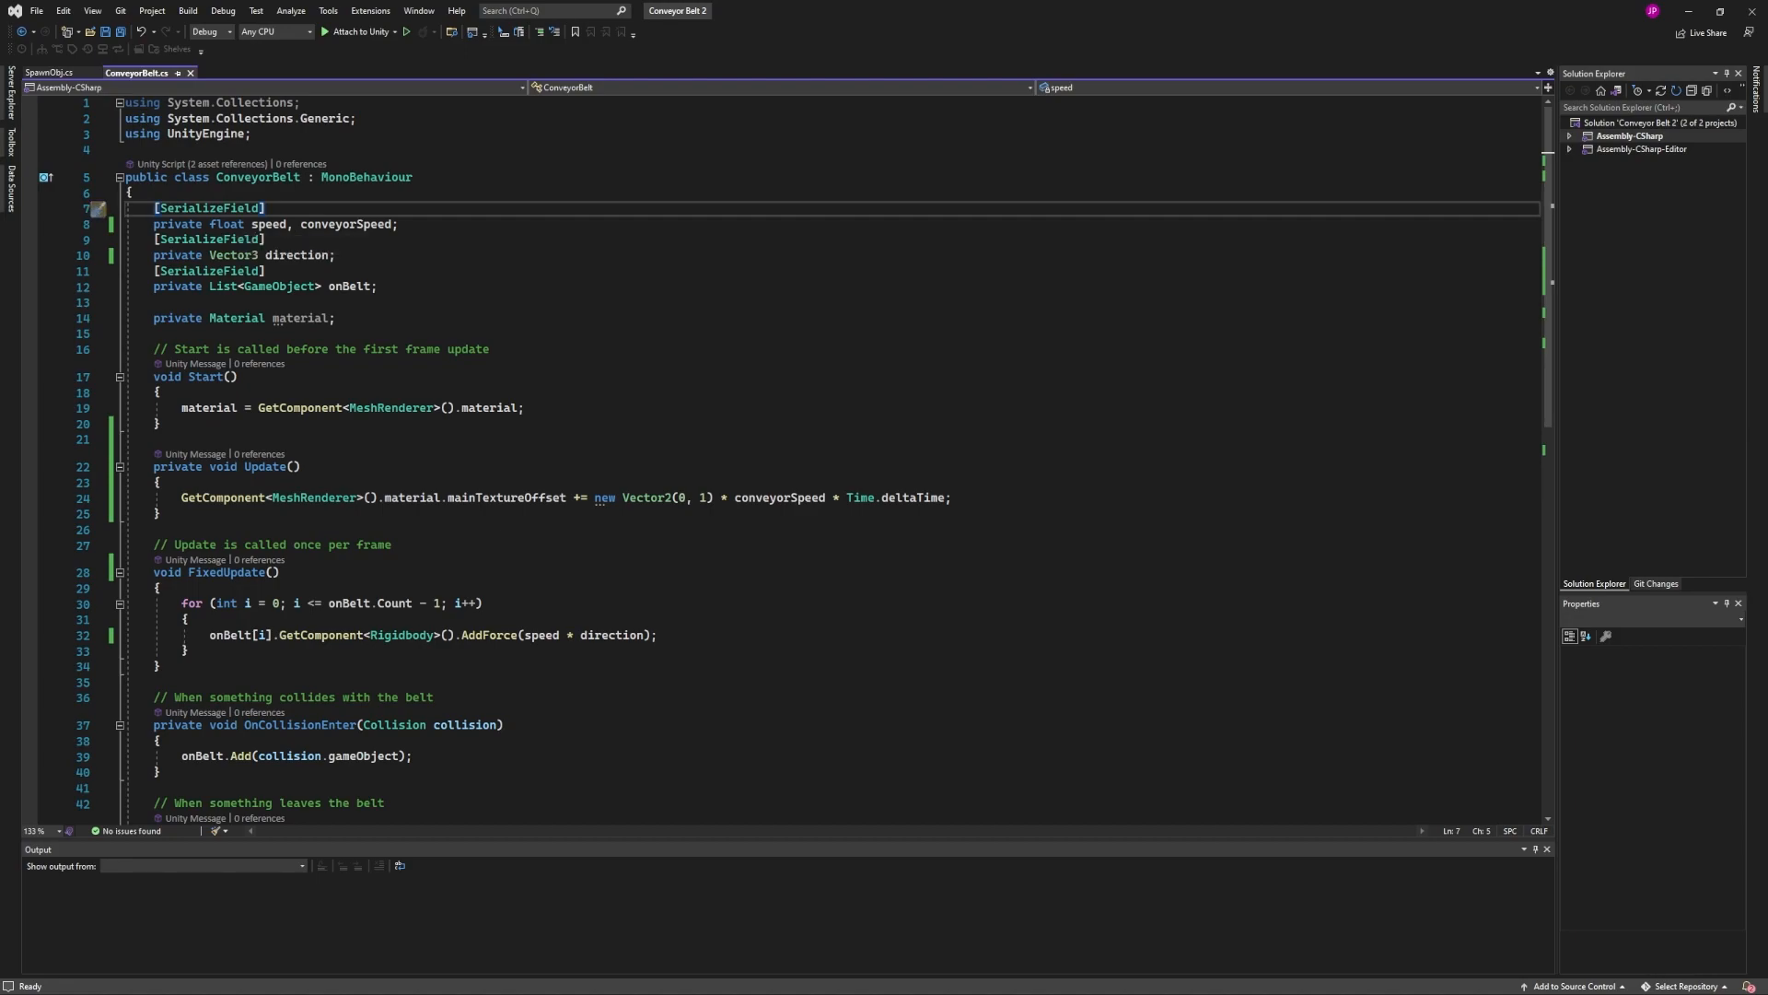
left_click(272, 223)
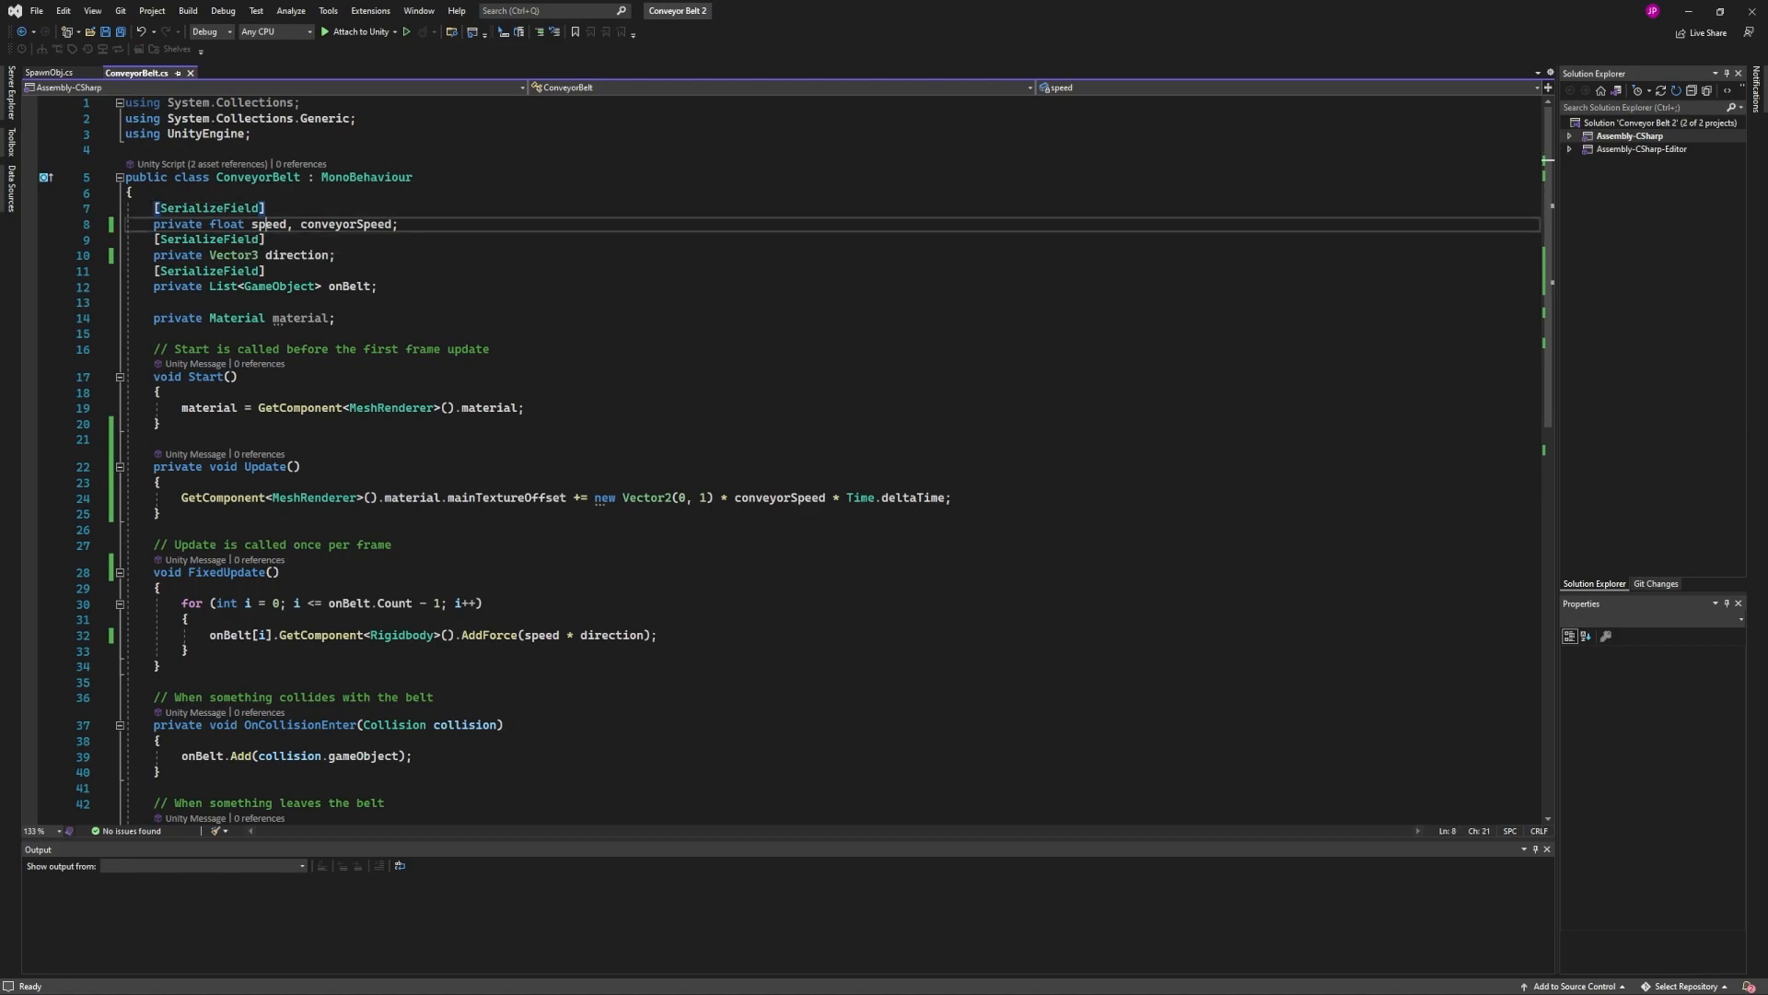
double_click(348, 223)
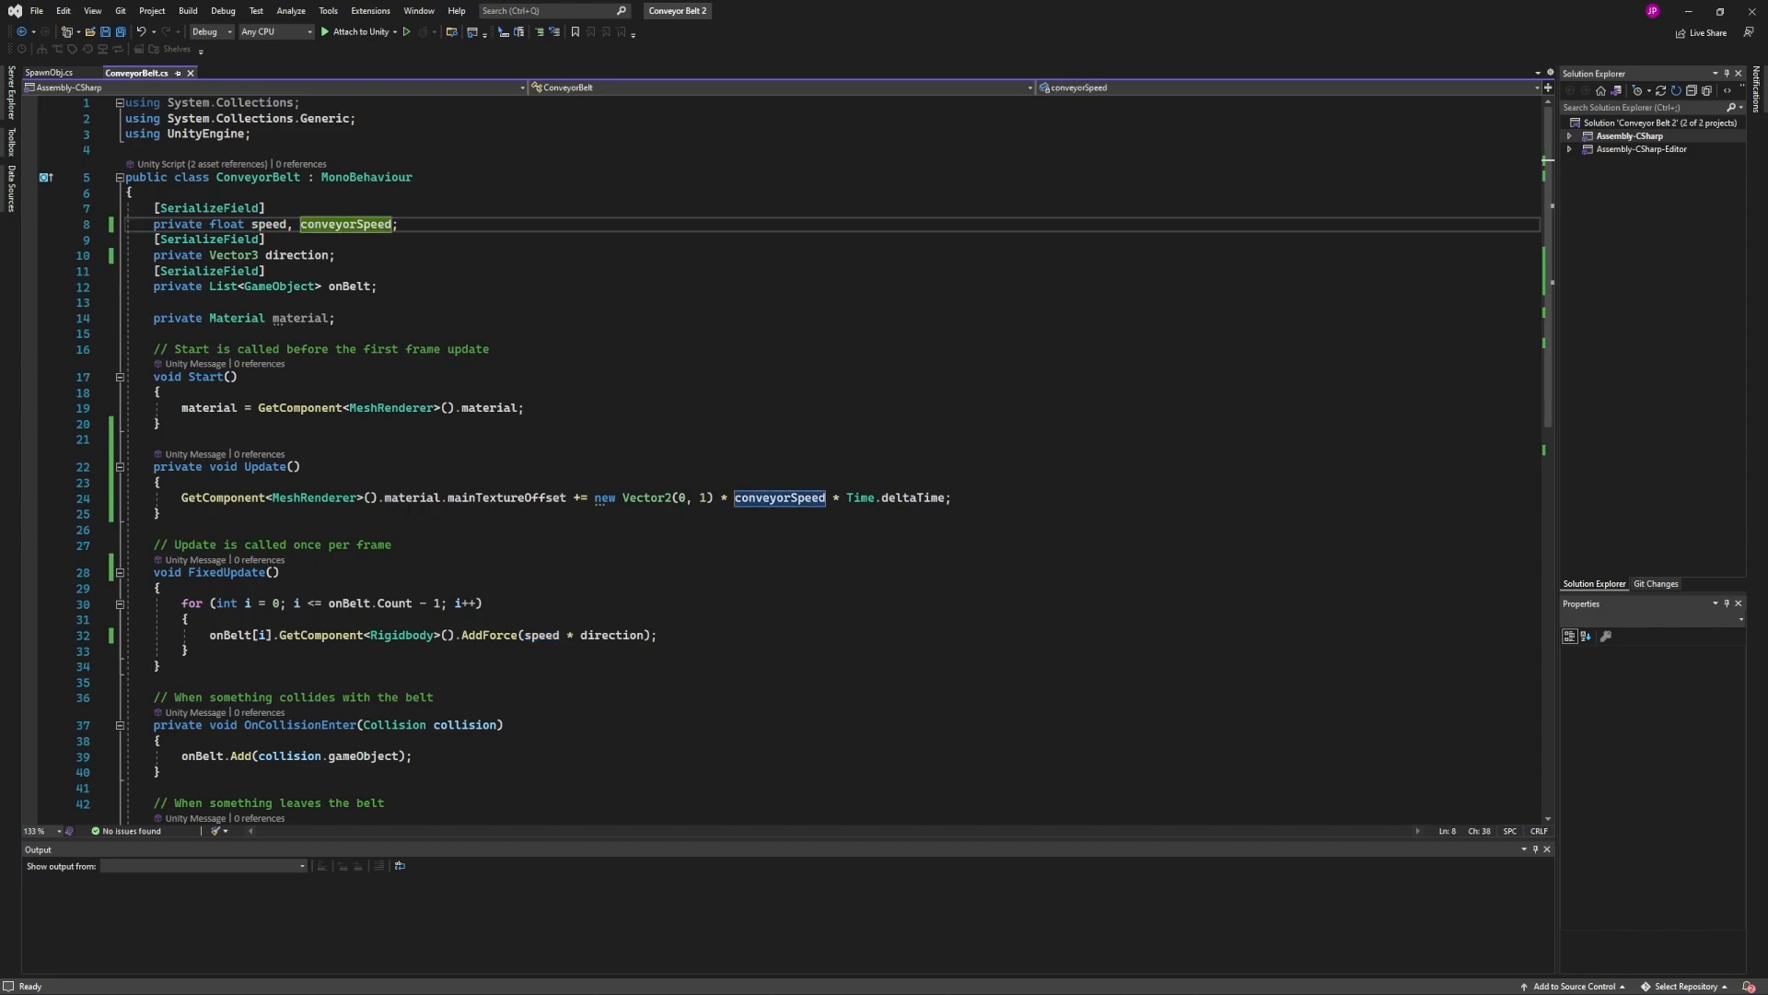
left_click(282, 254)
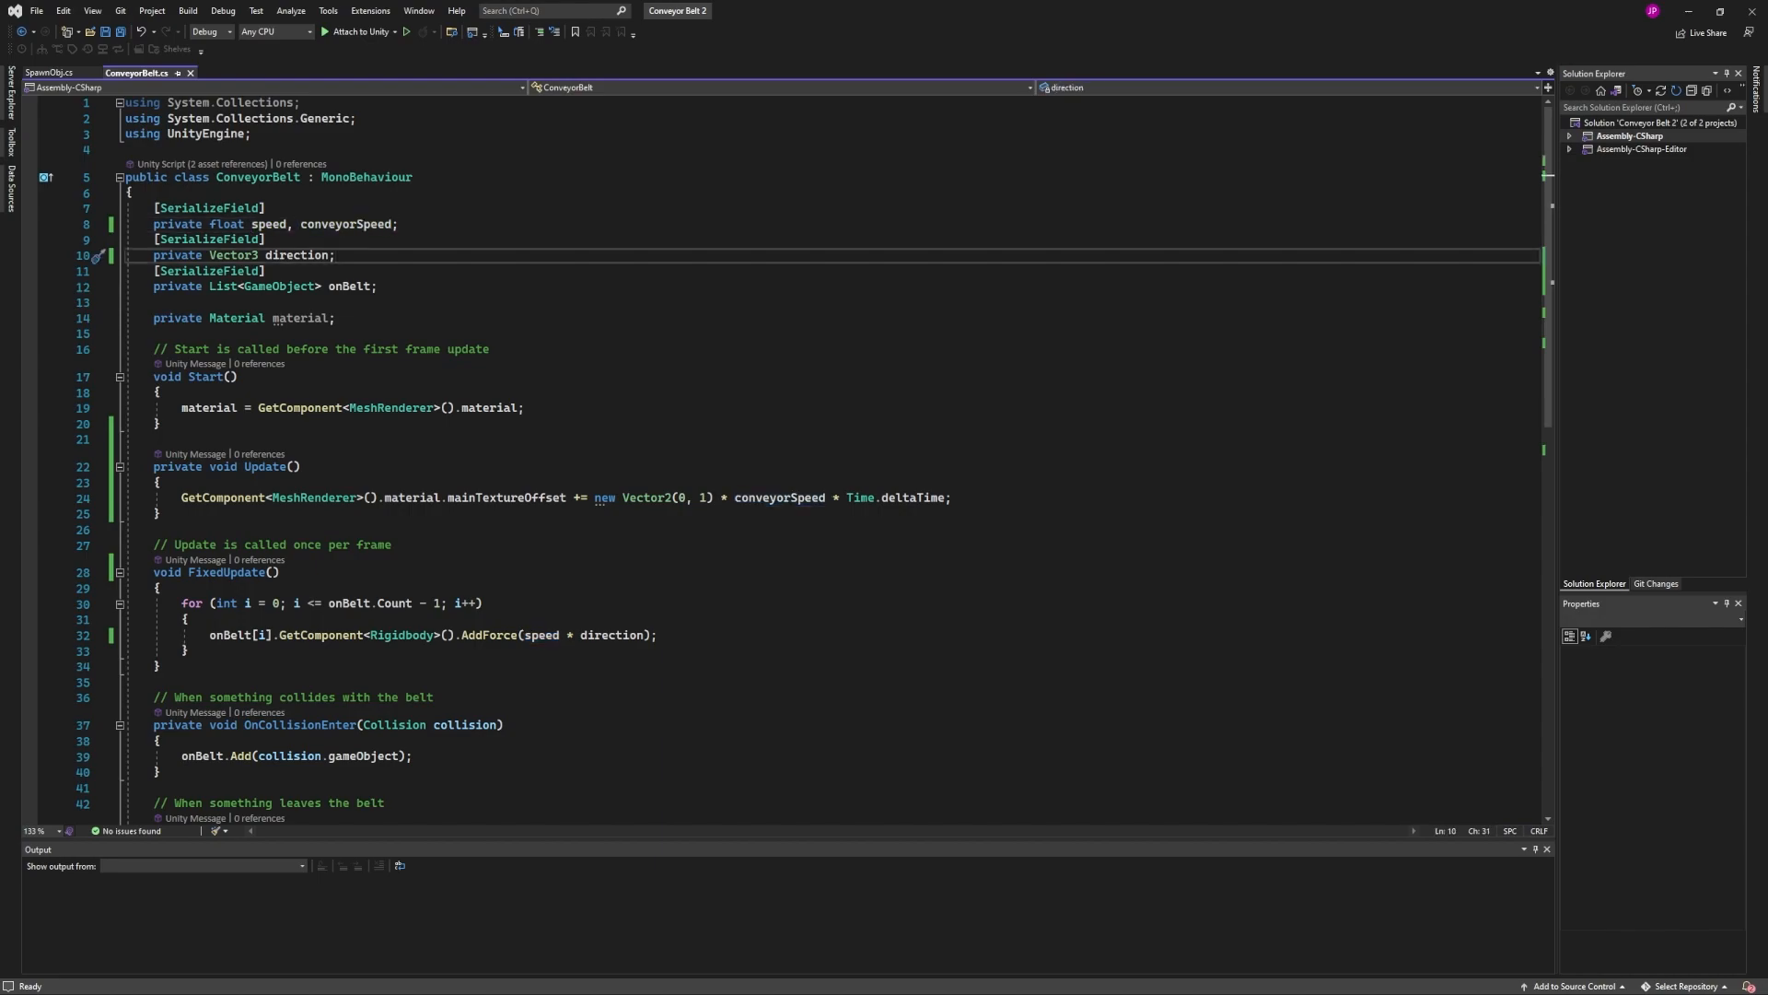
left_click(378, 287)
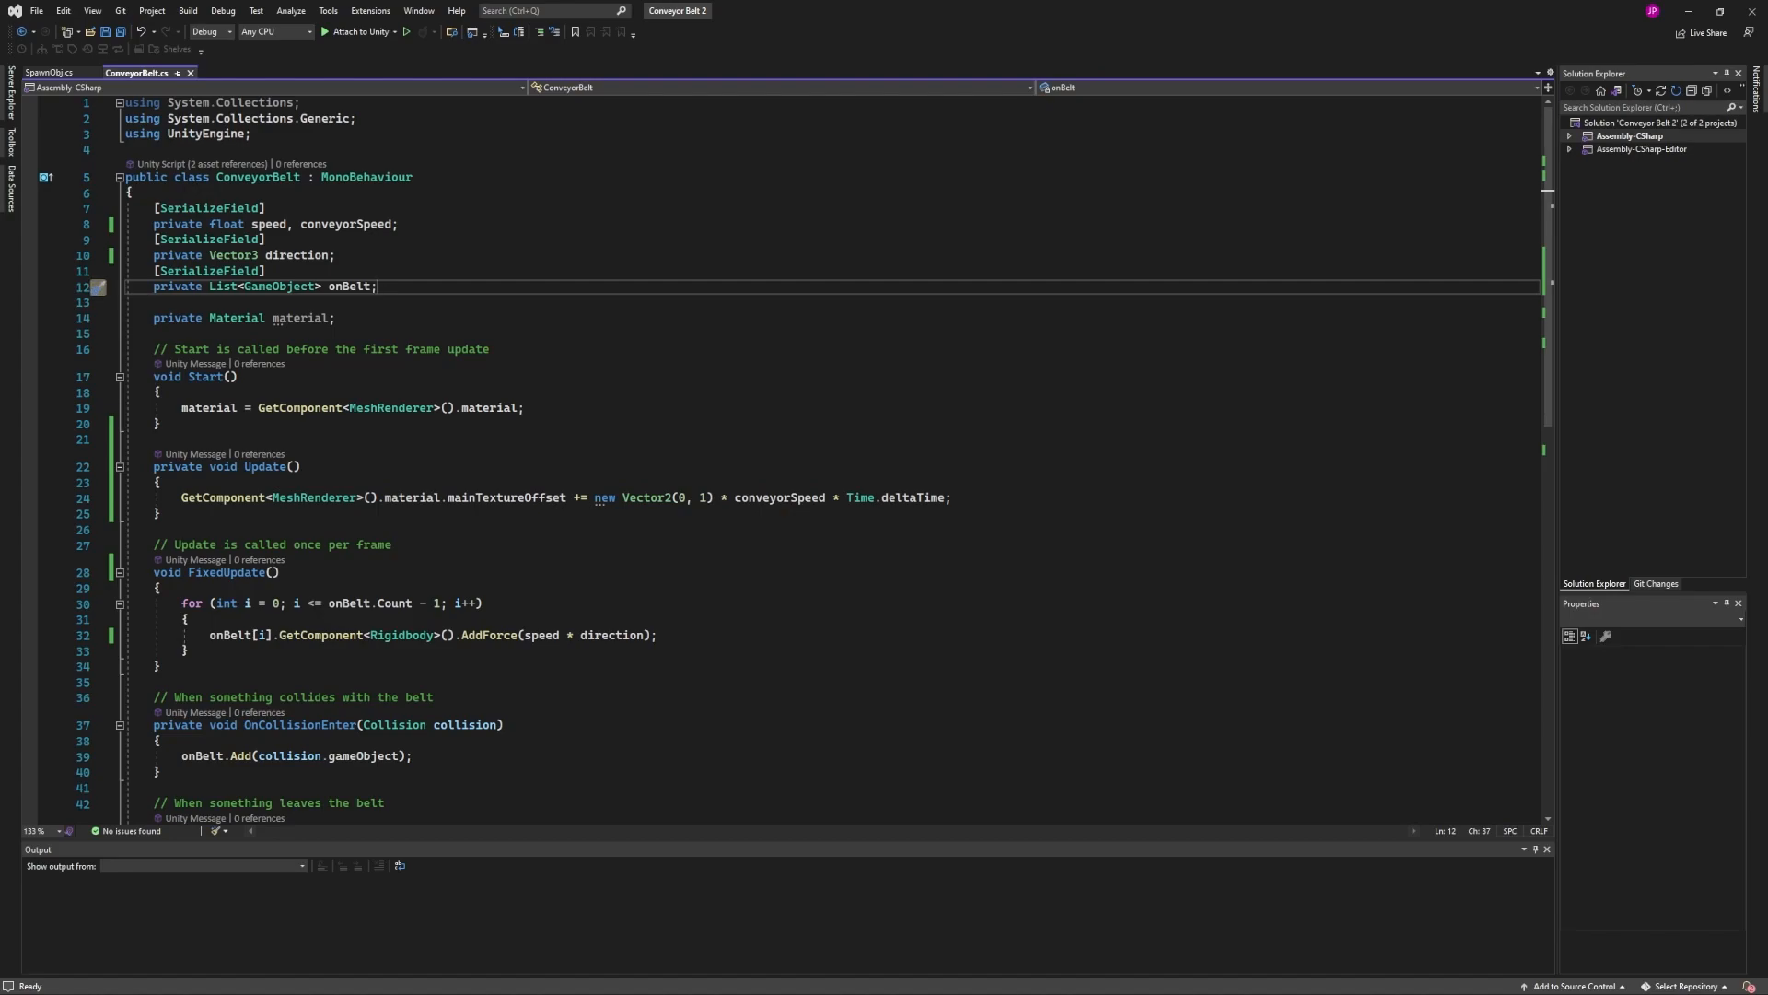
left_click(304, 319)
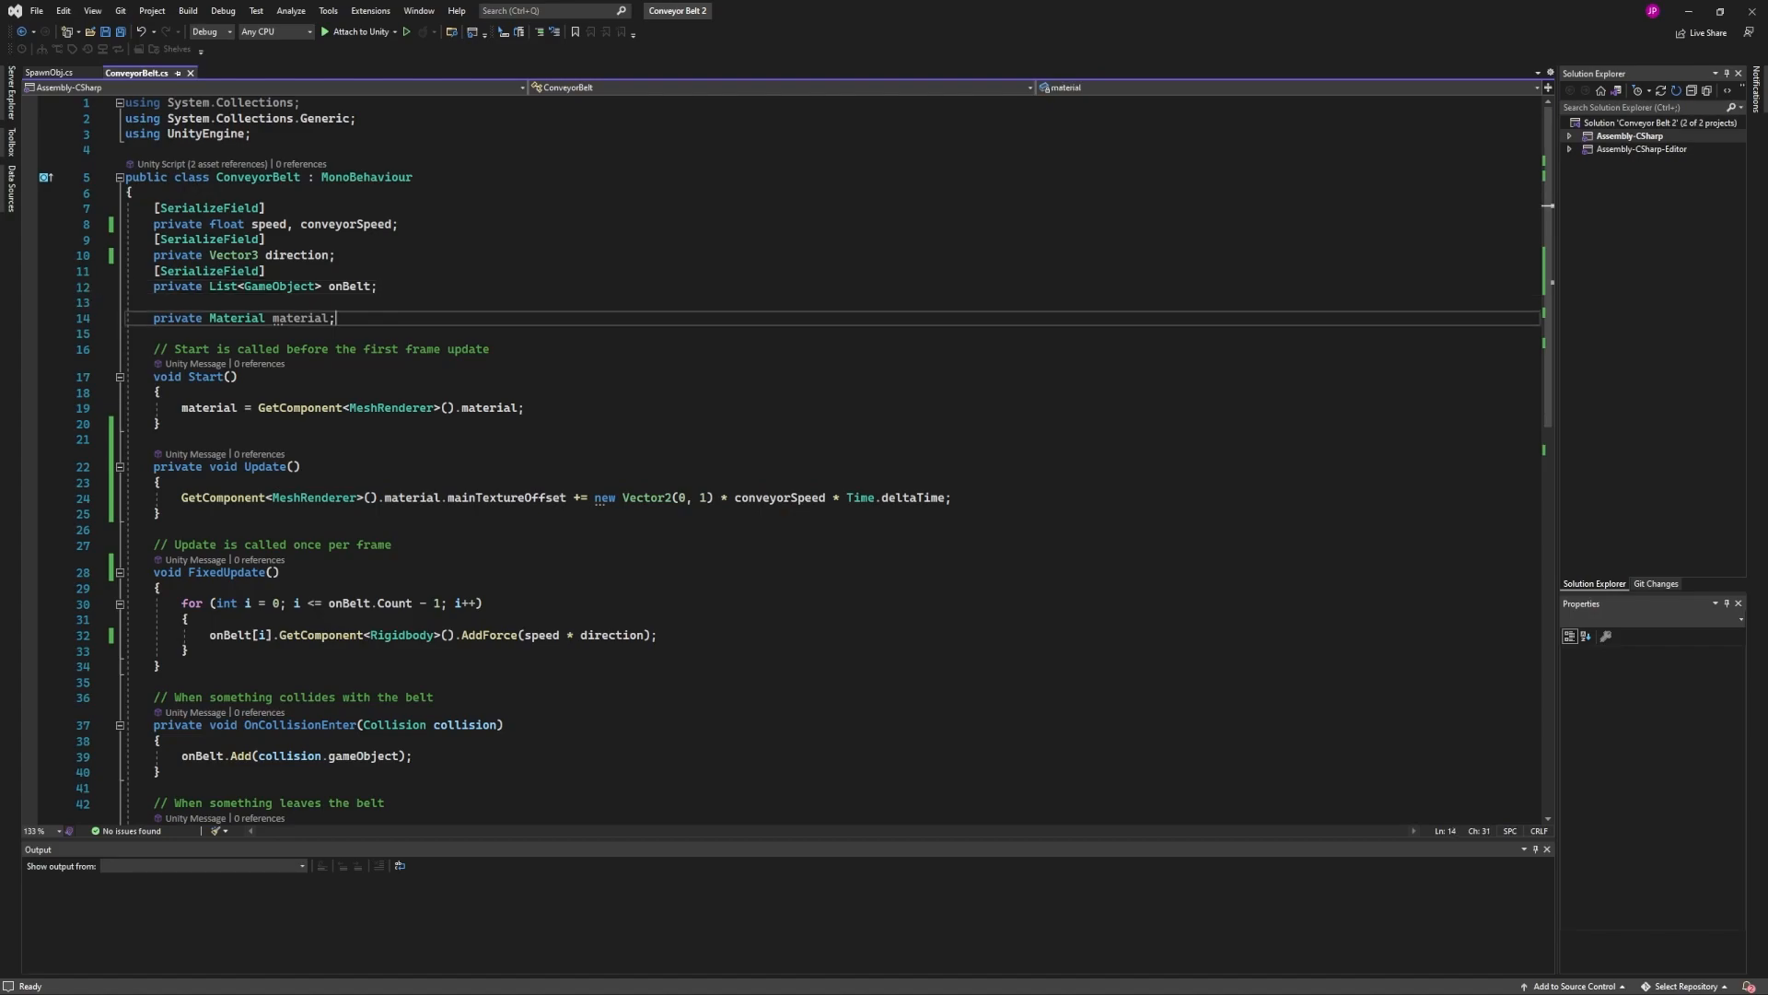
left_click(186, 407)
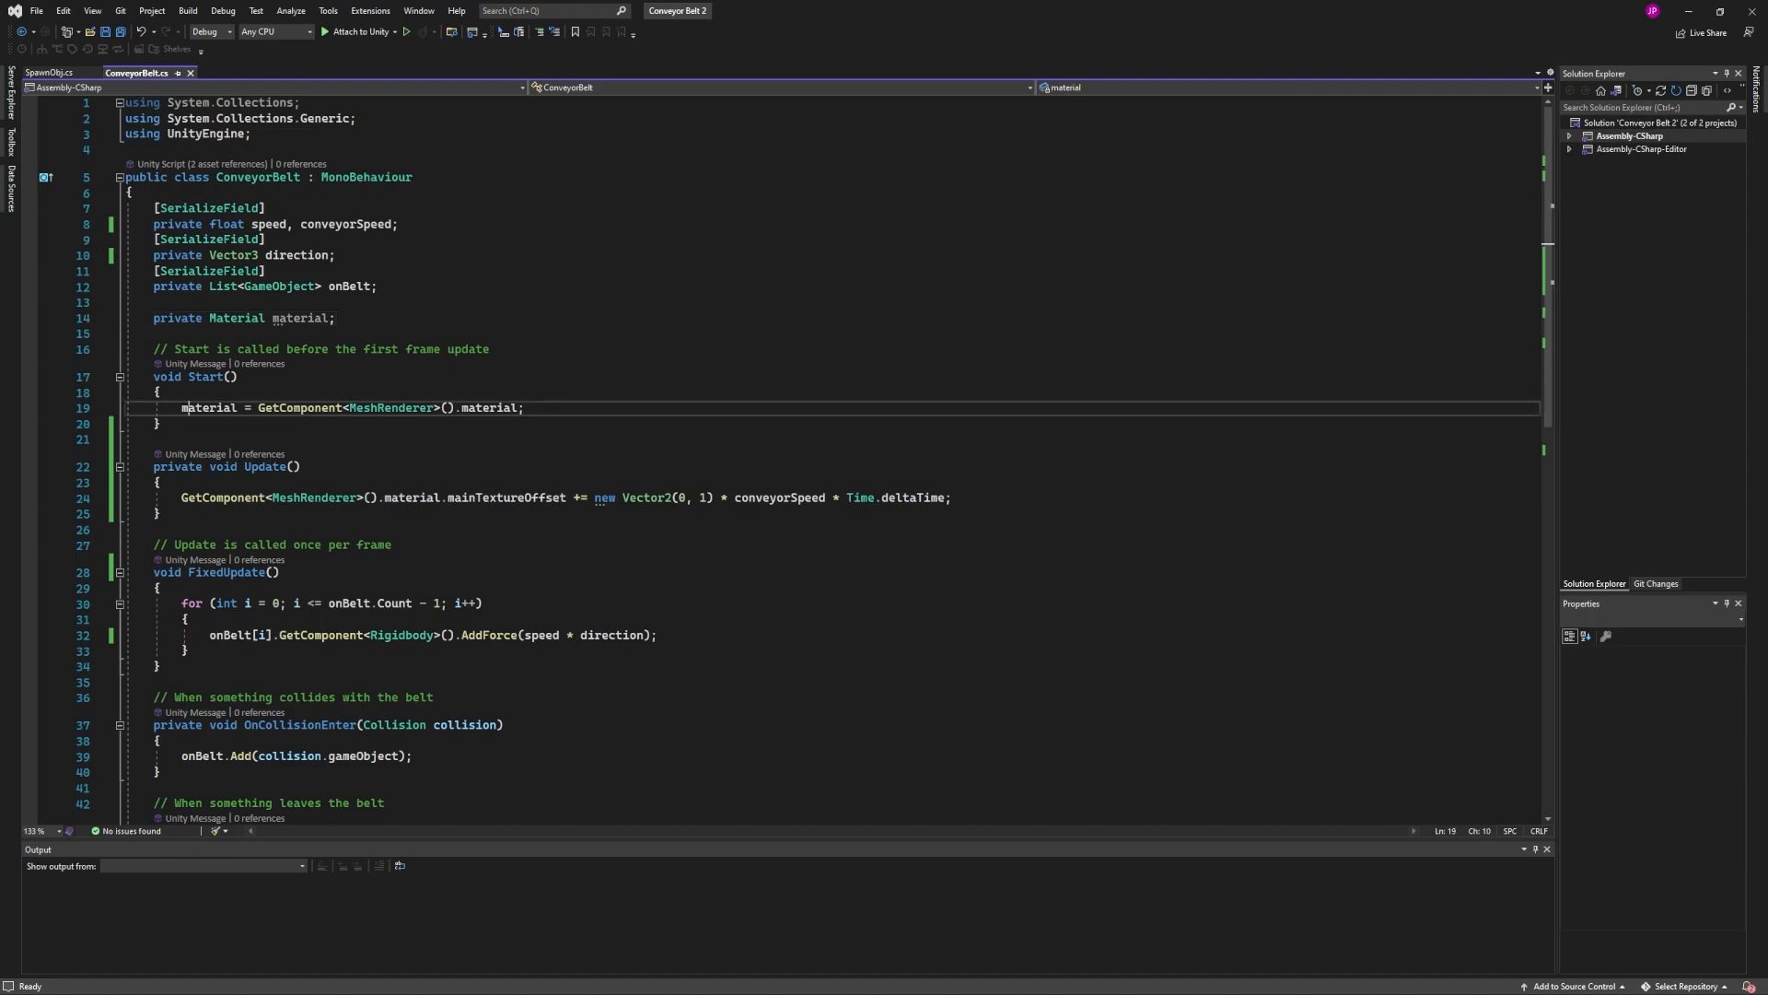
left_click(524, 407)
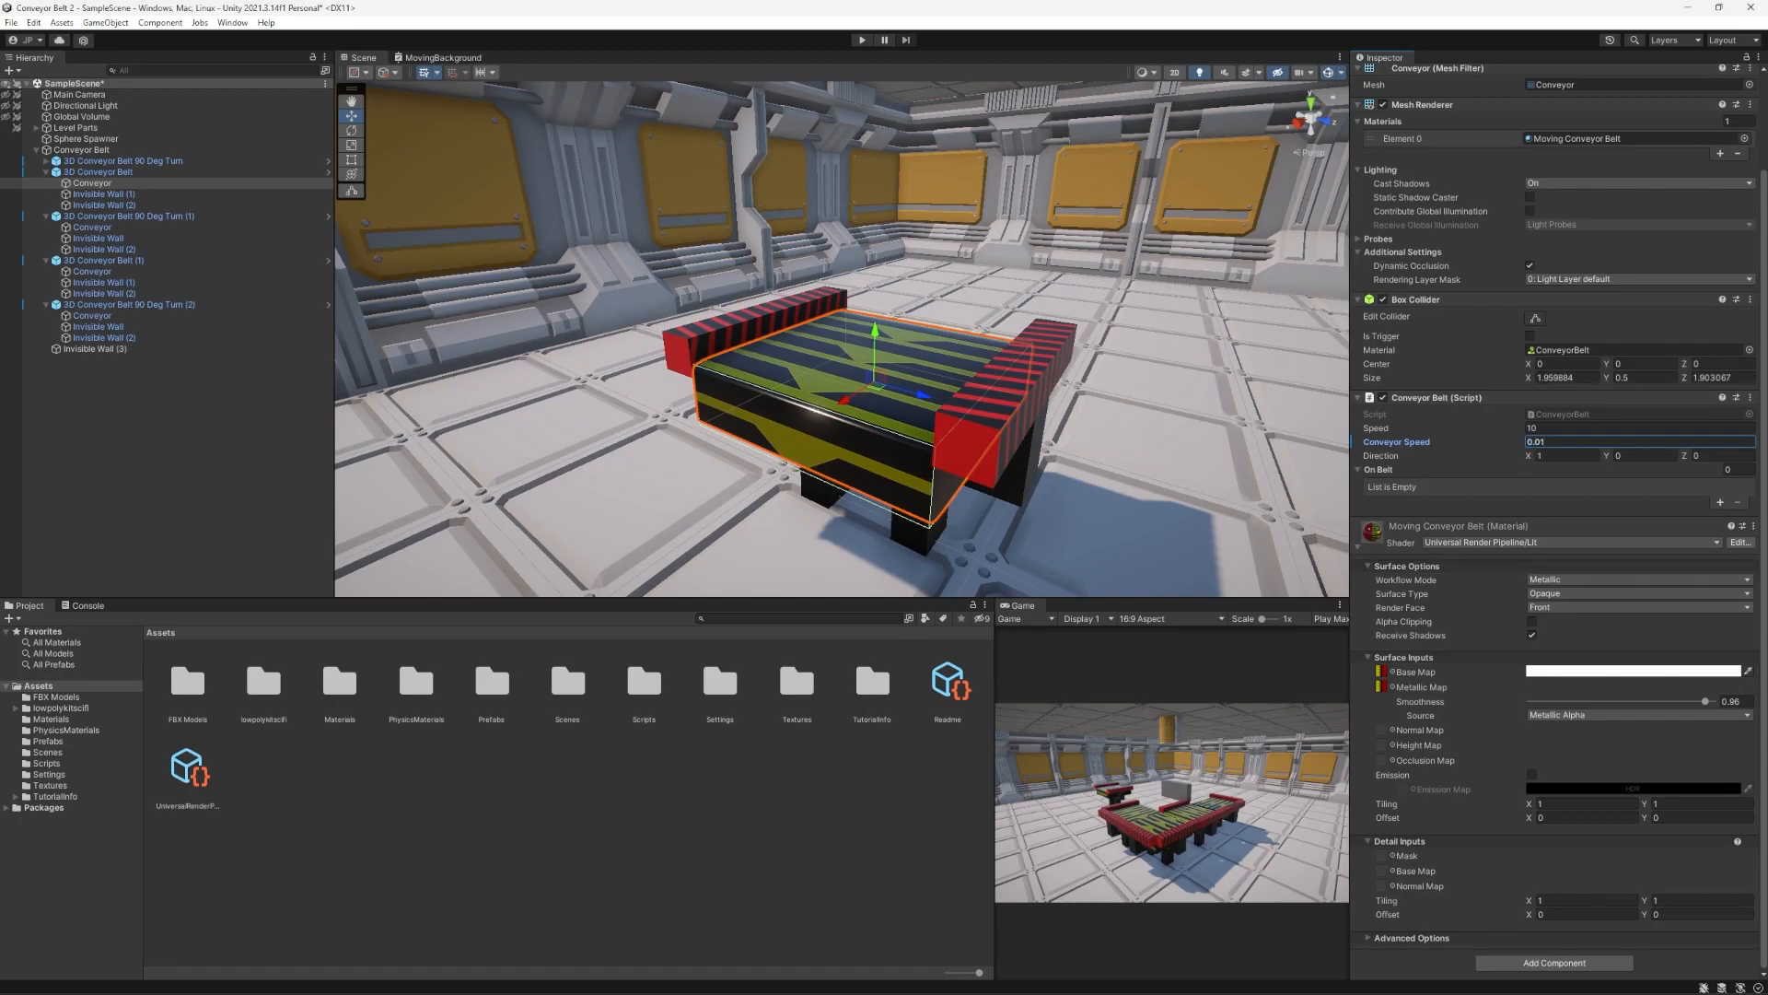
Enter Play Mode to watch the textured conveyor belts running in the Game view
left_click(861, 39)
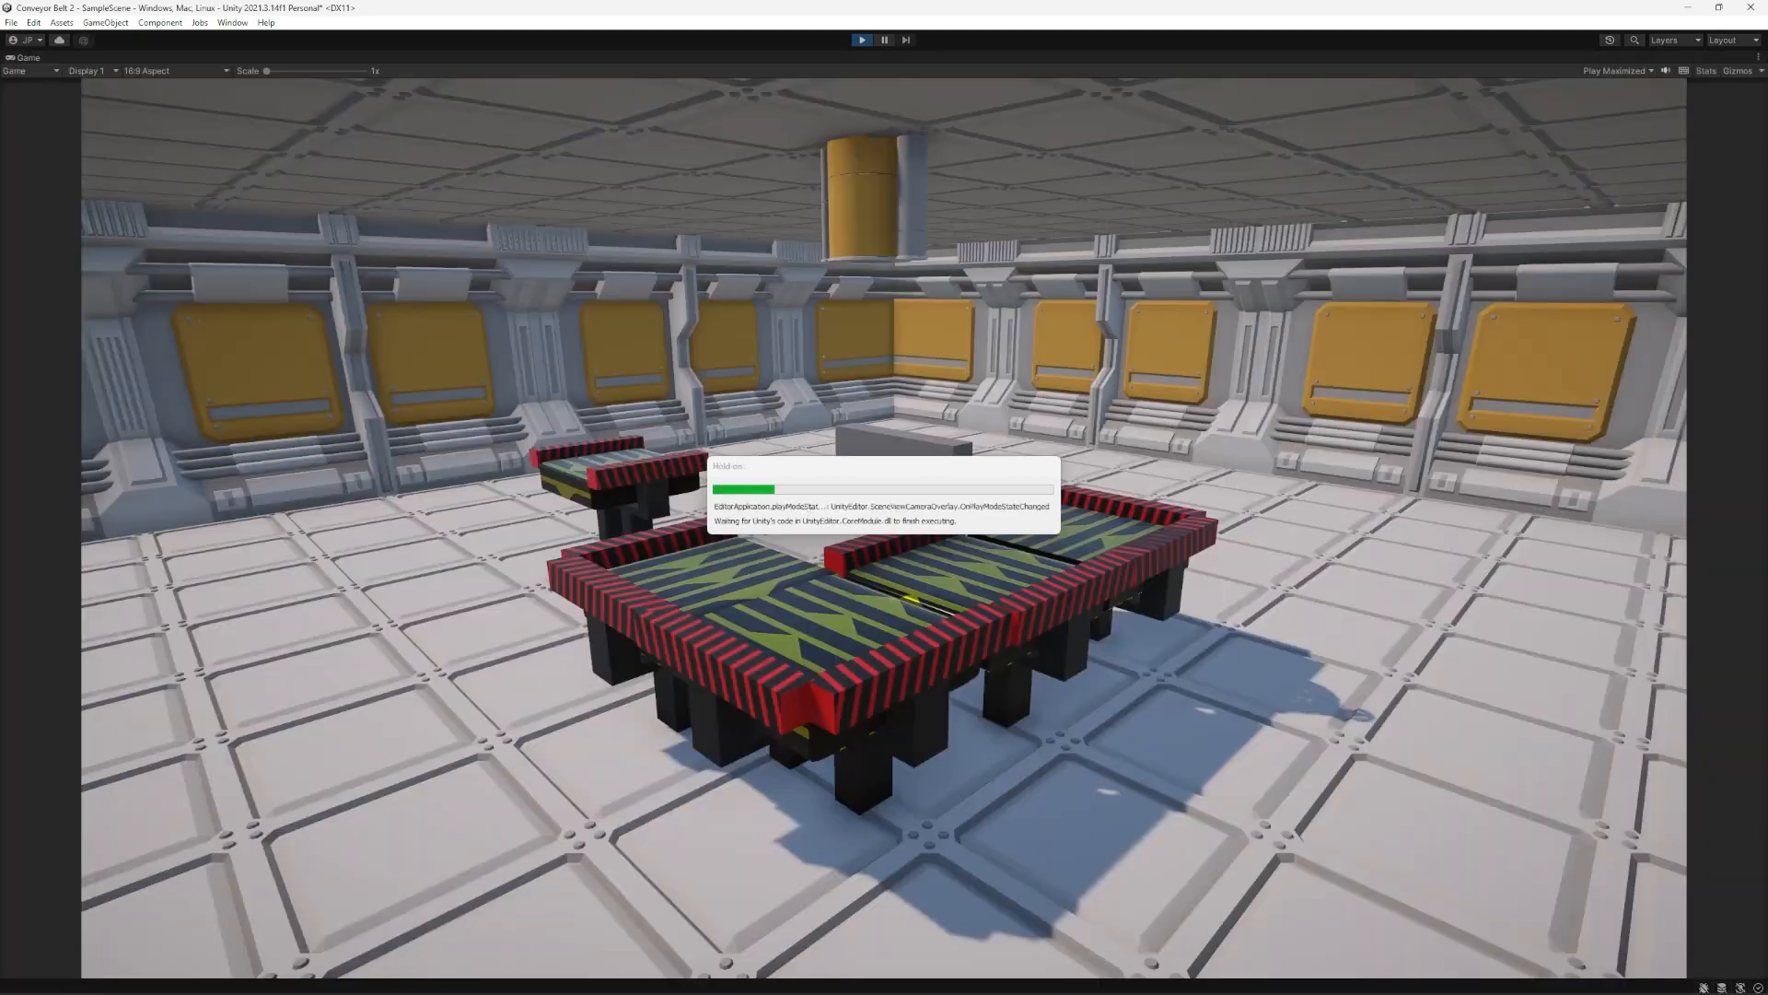
left_click(860, 39)
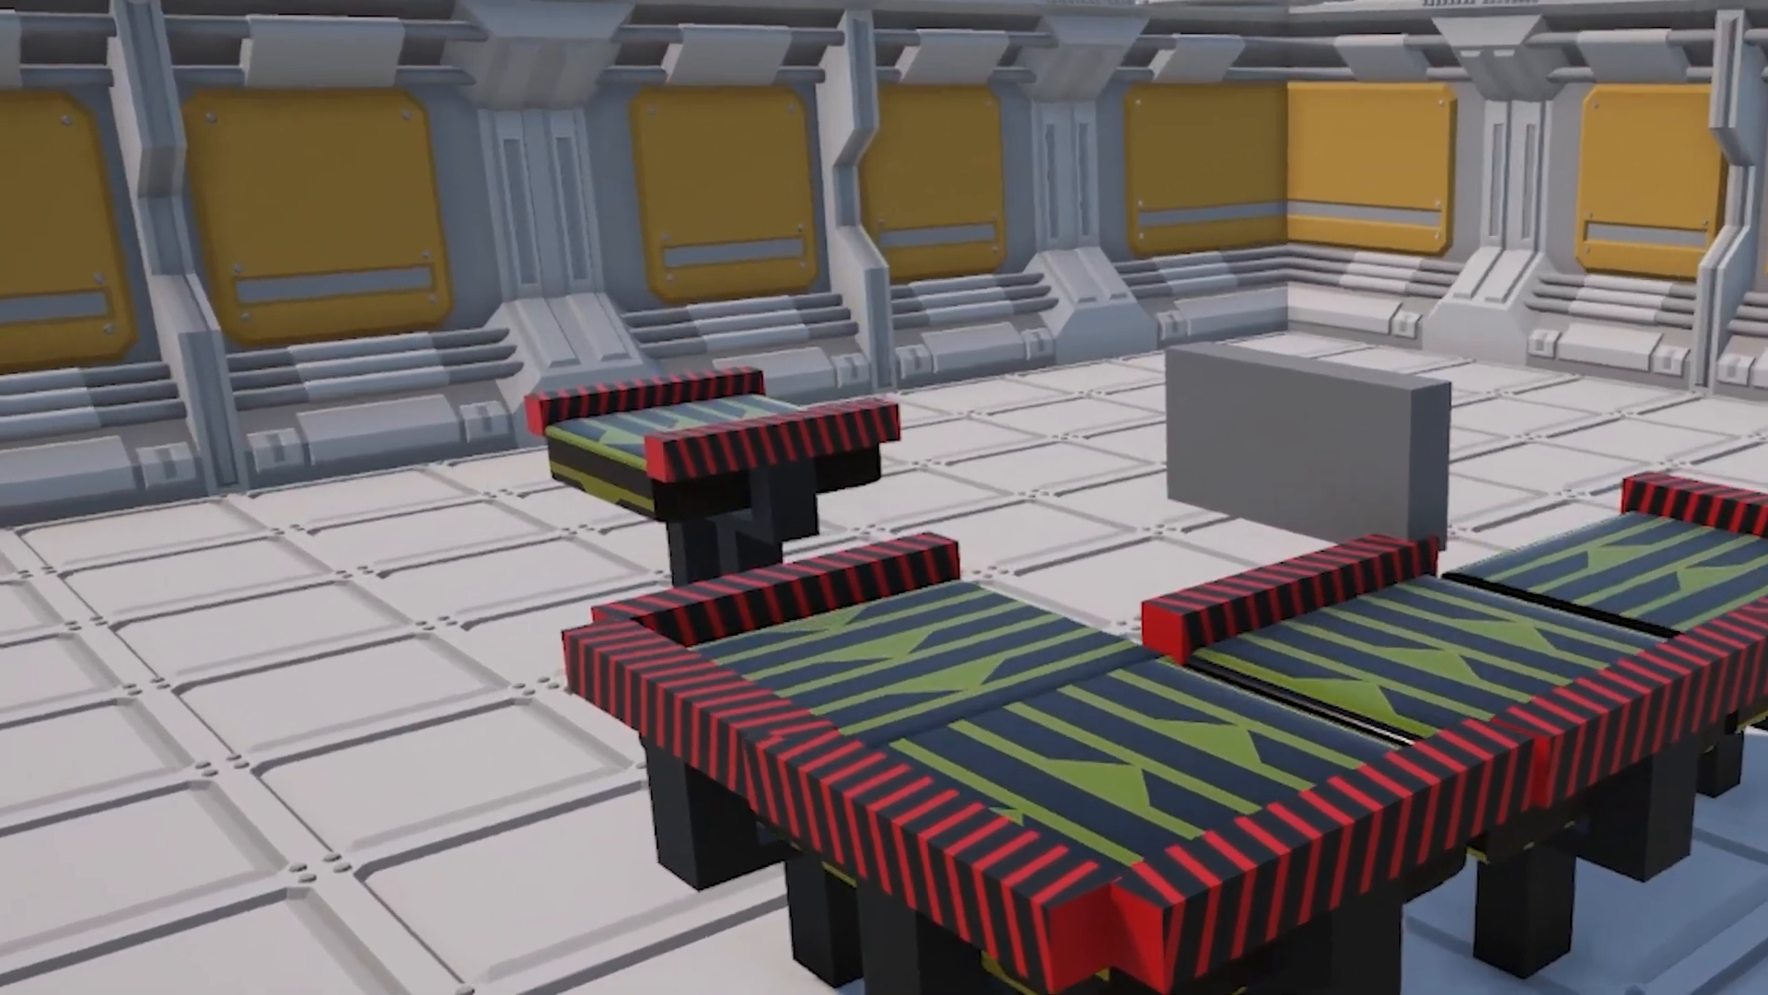
mouse_move(885, 497)
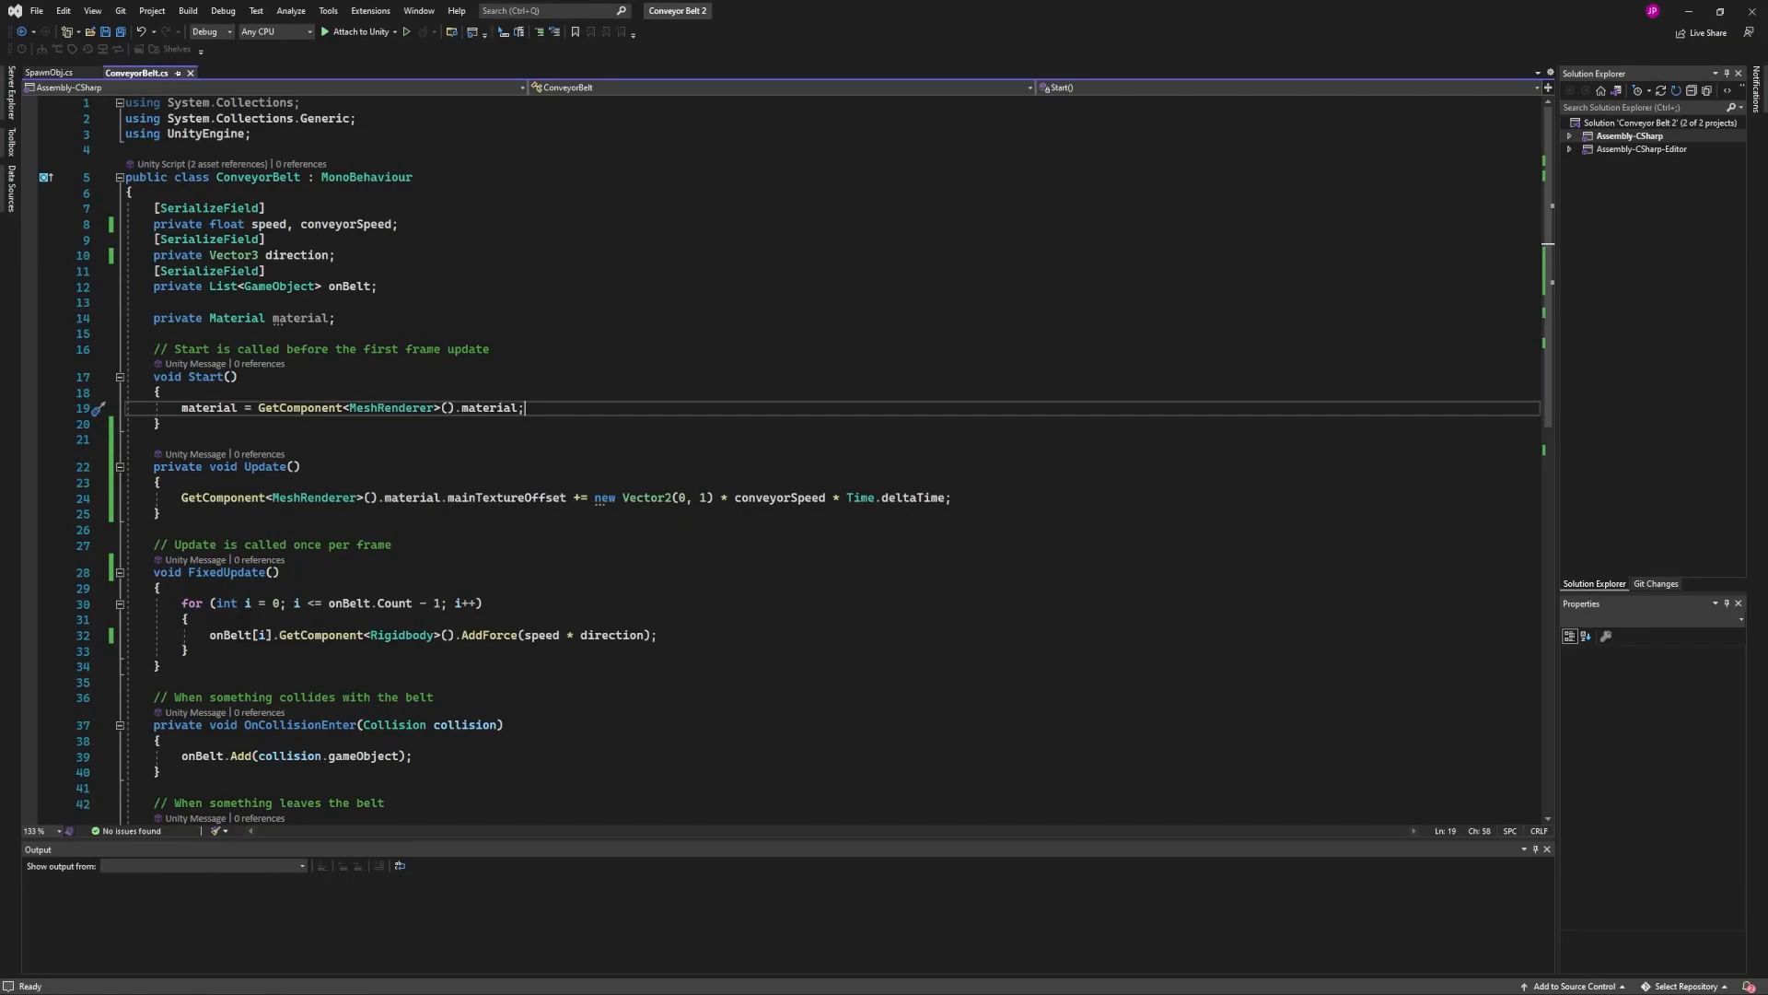
Highlight the texture offset line in Update, marking conveyorSpeed and Time.deltaTime in the formula
scroll("down", 3)
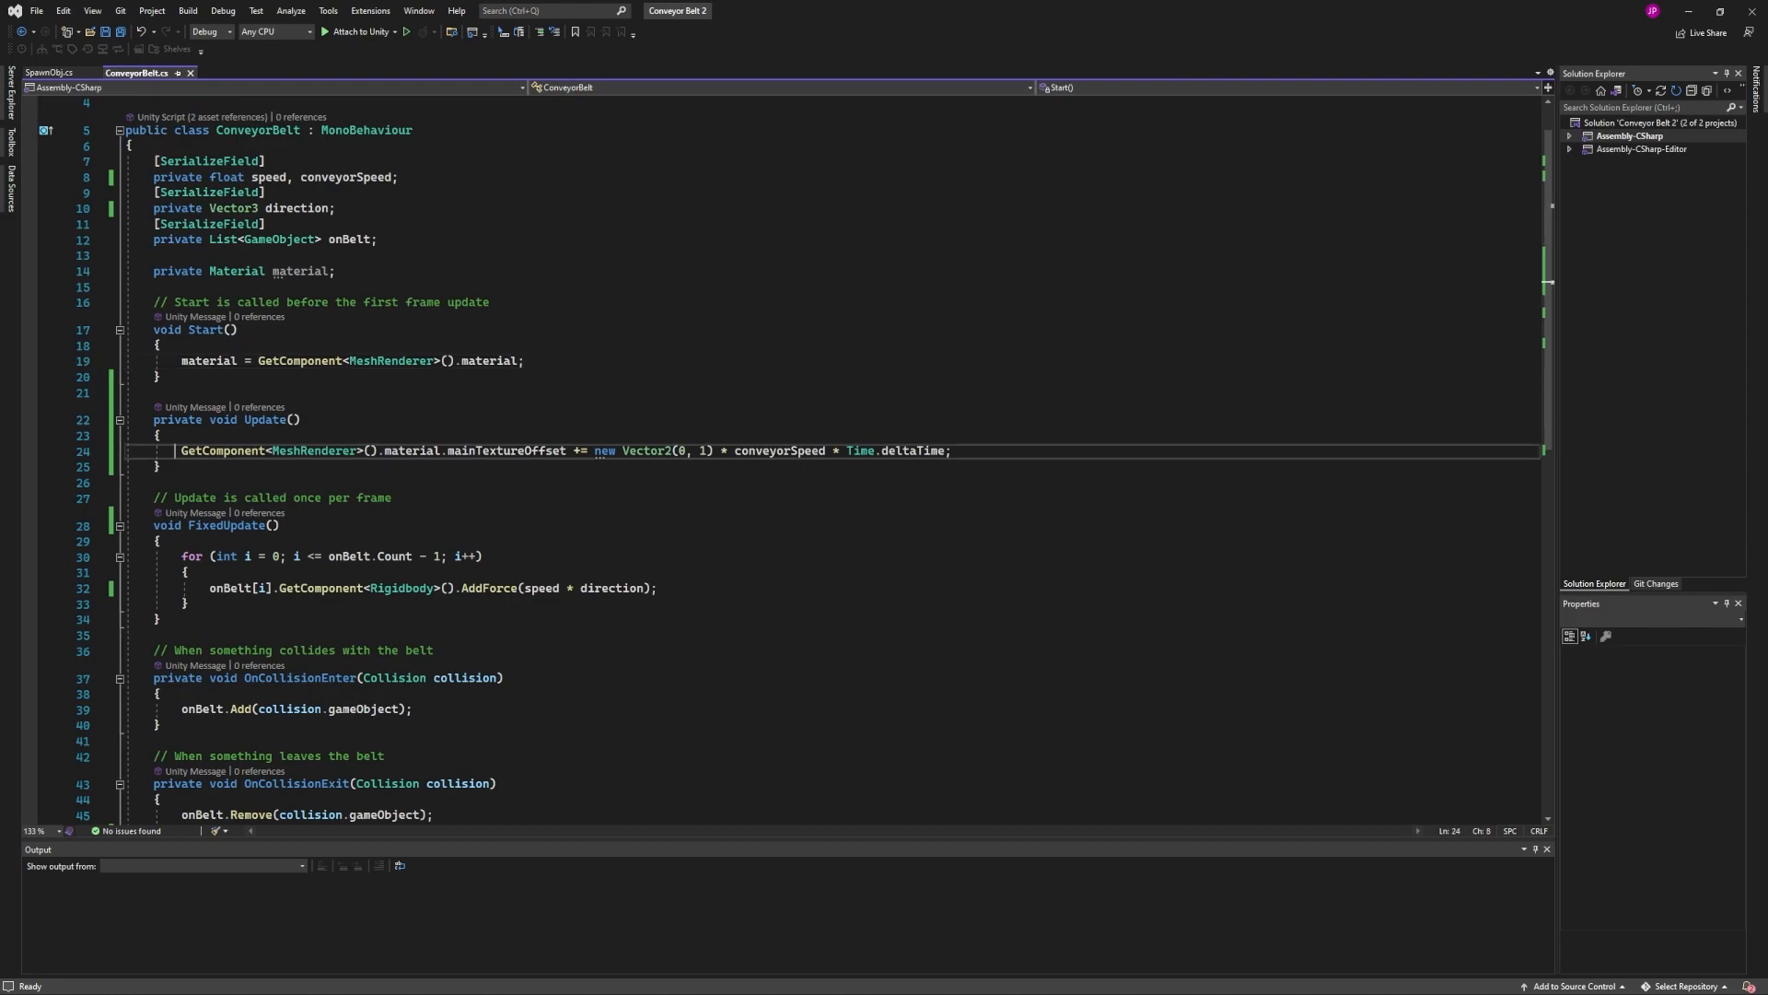
mouse_move(339, 449)
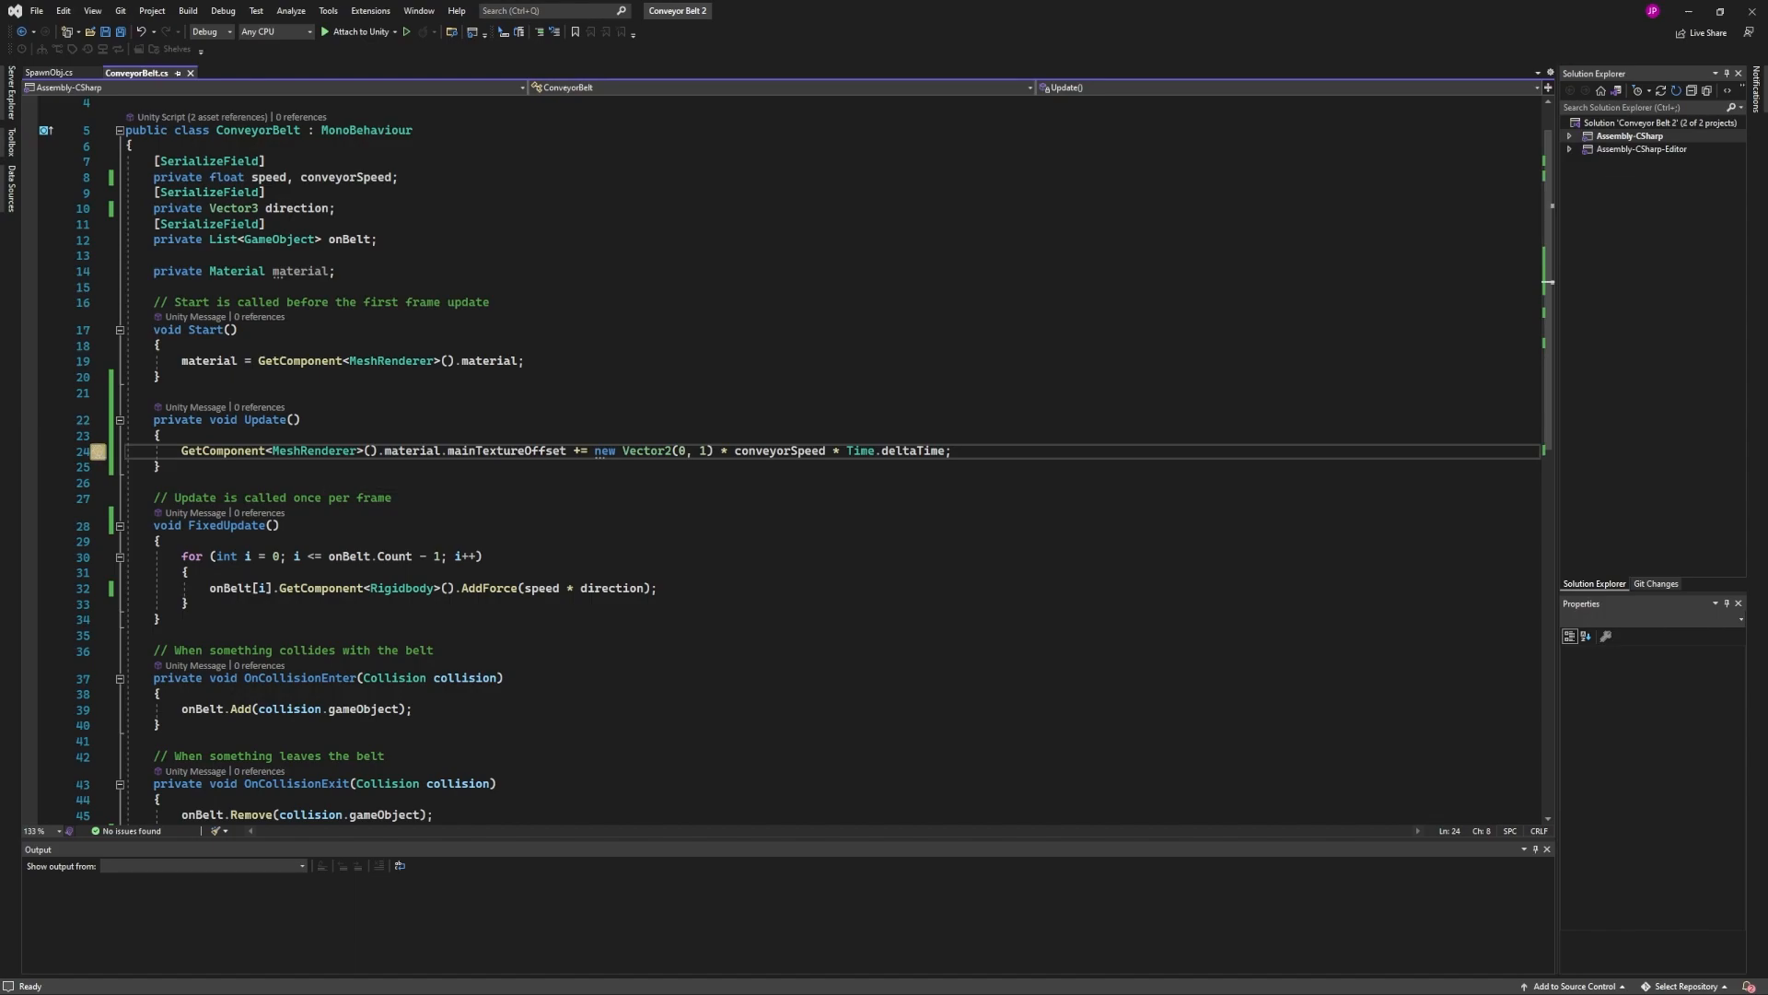
double_click(508, 450)
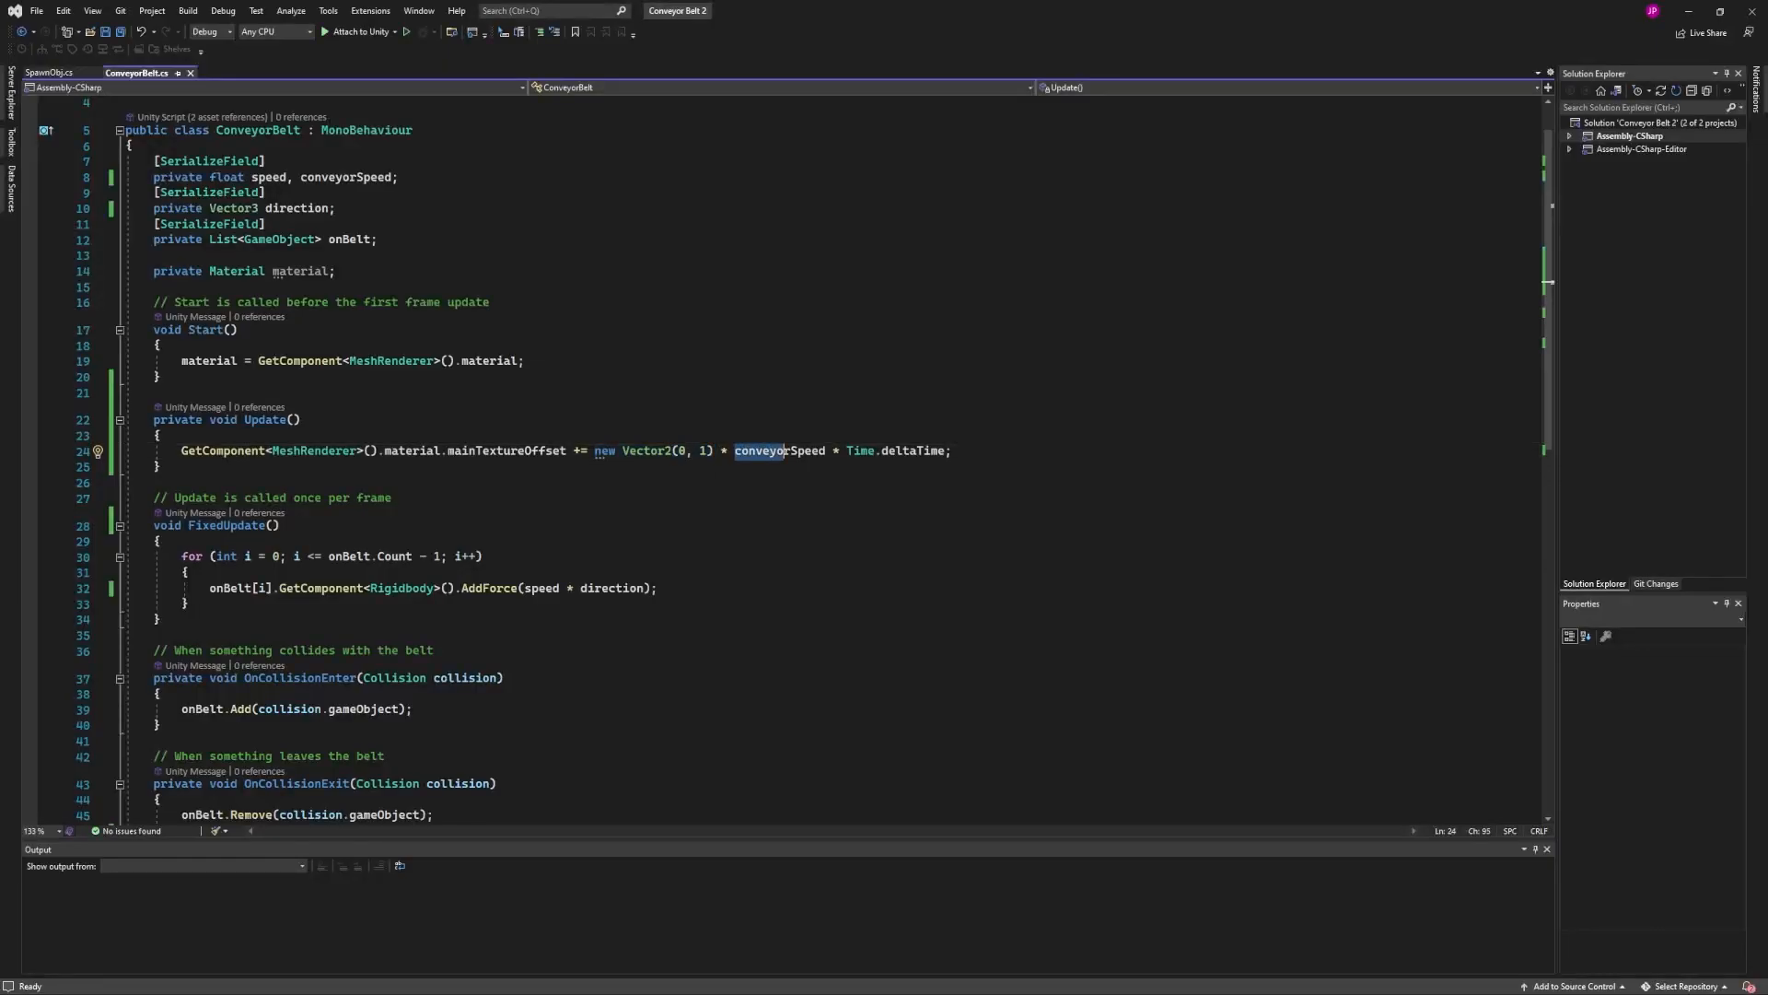
double_click(776, 450)
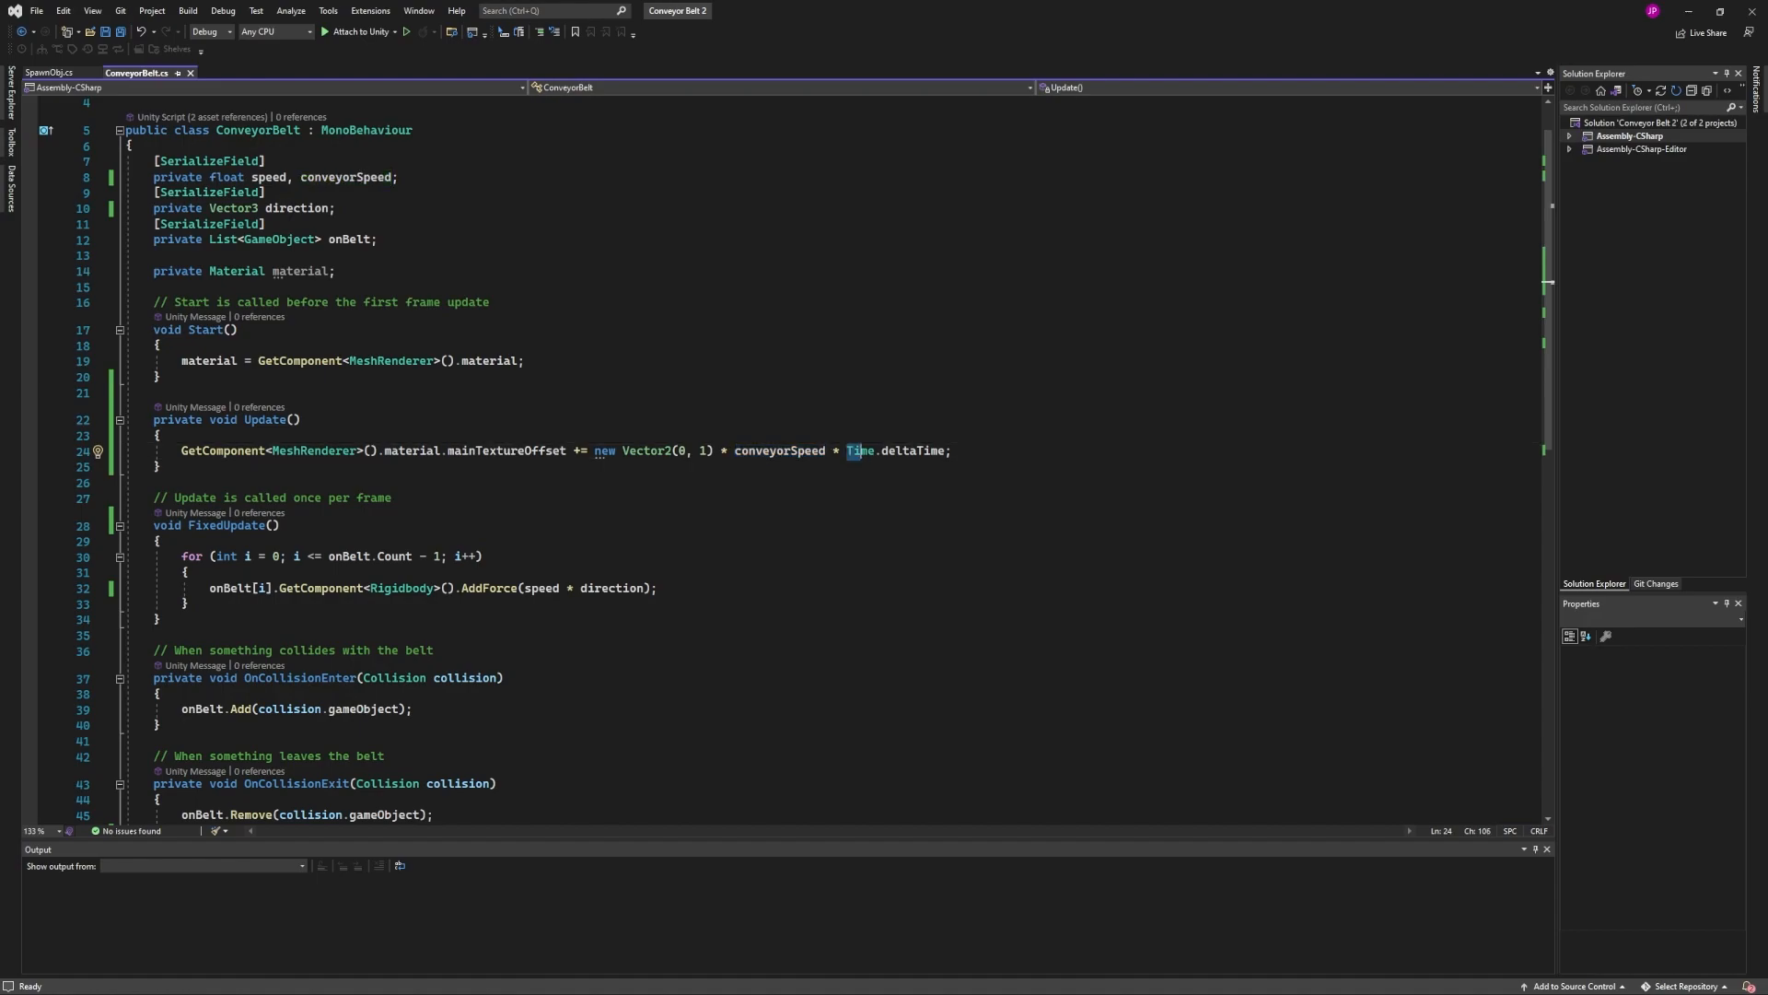
double_click(897, 450)
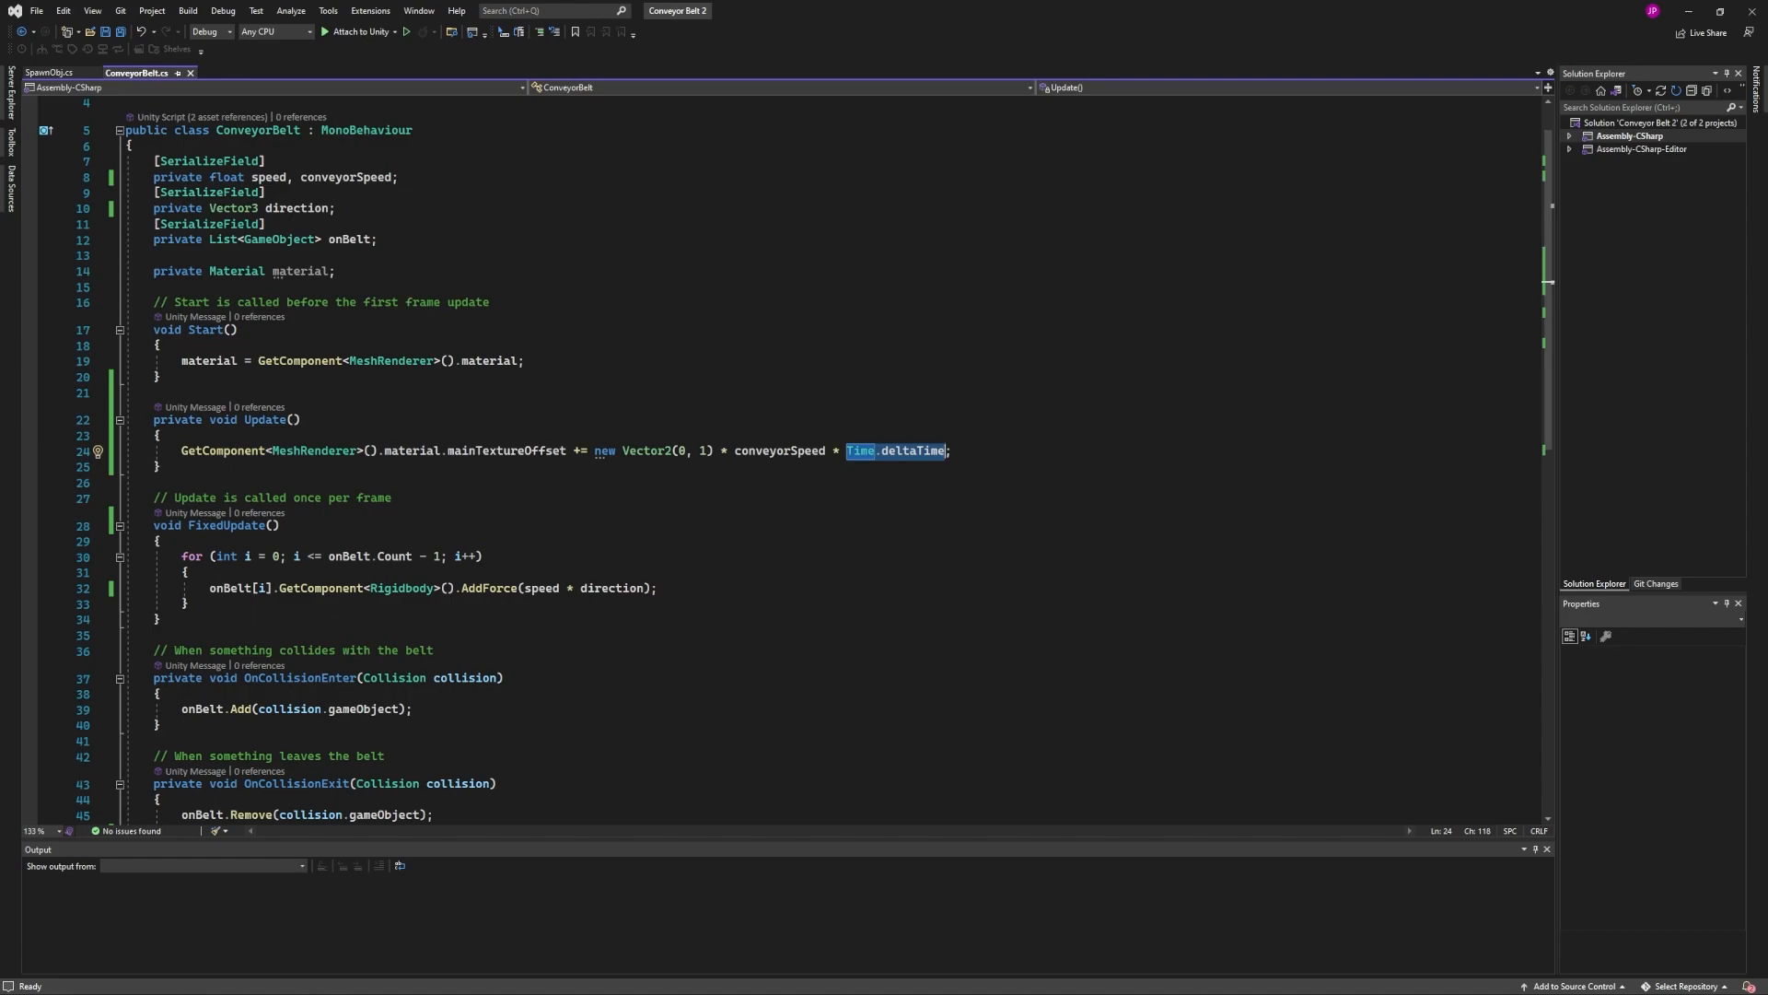
left_click(950, 449)
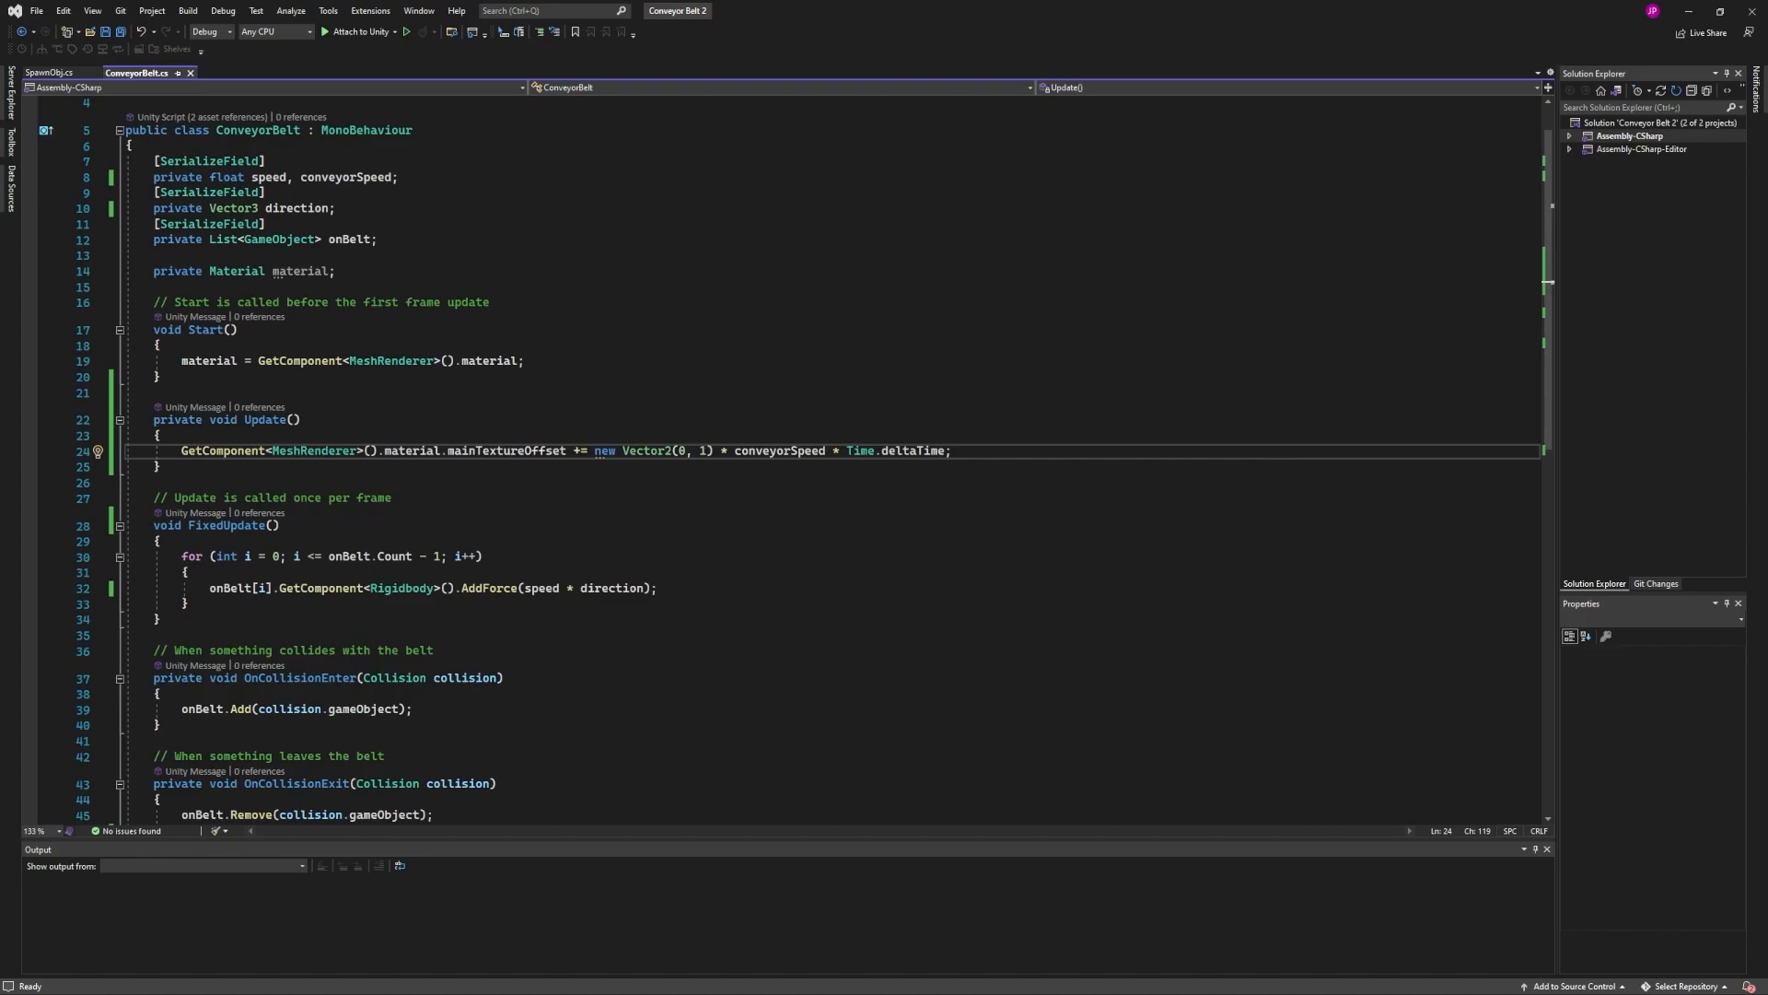
scroll("down", 3)
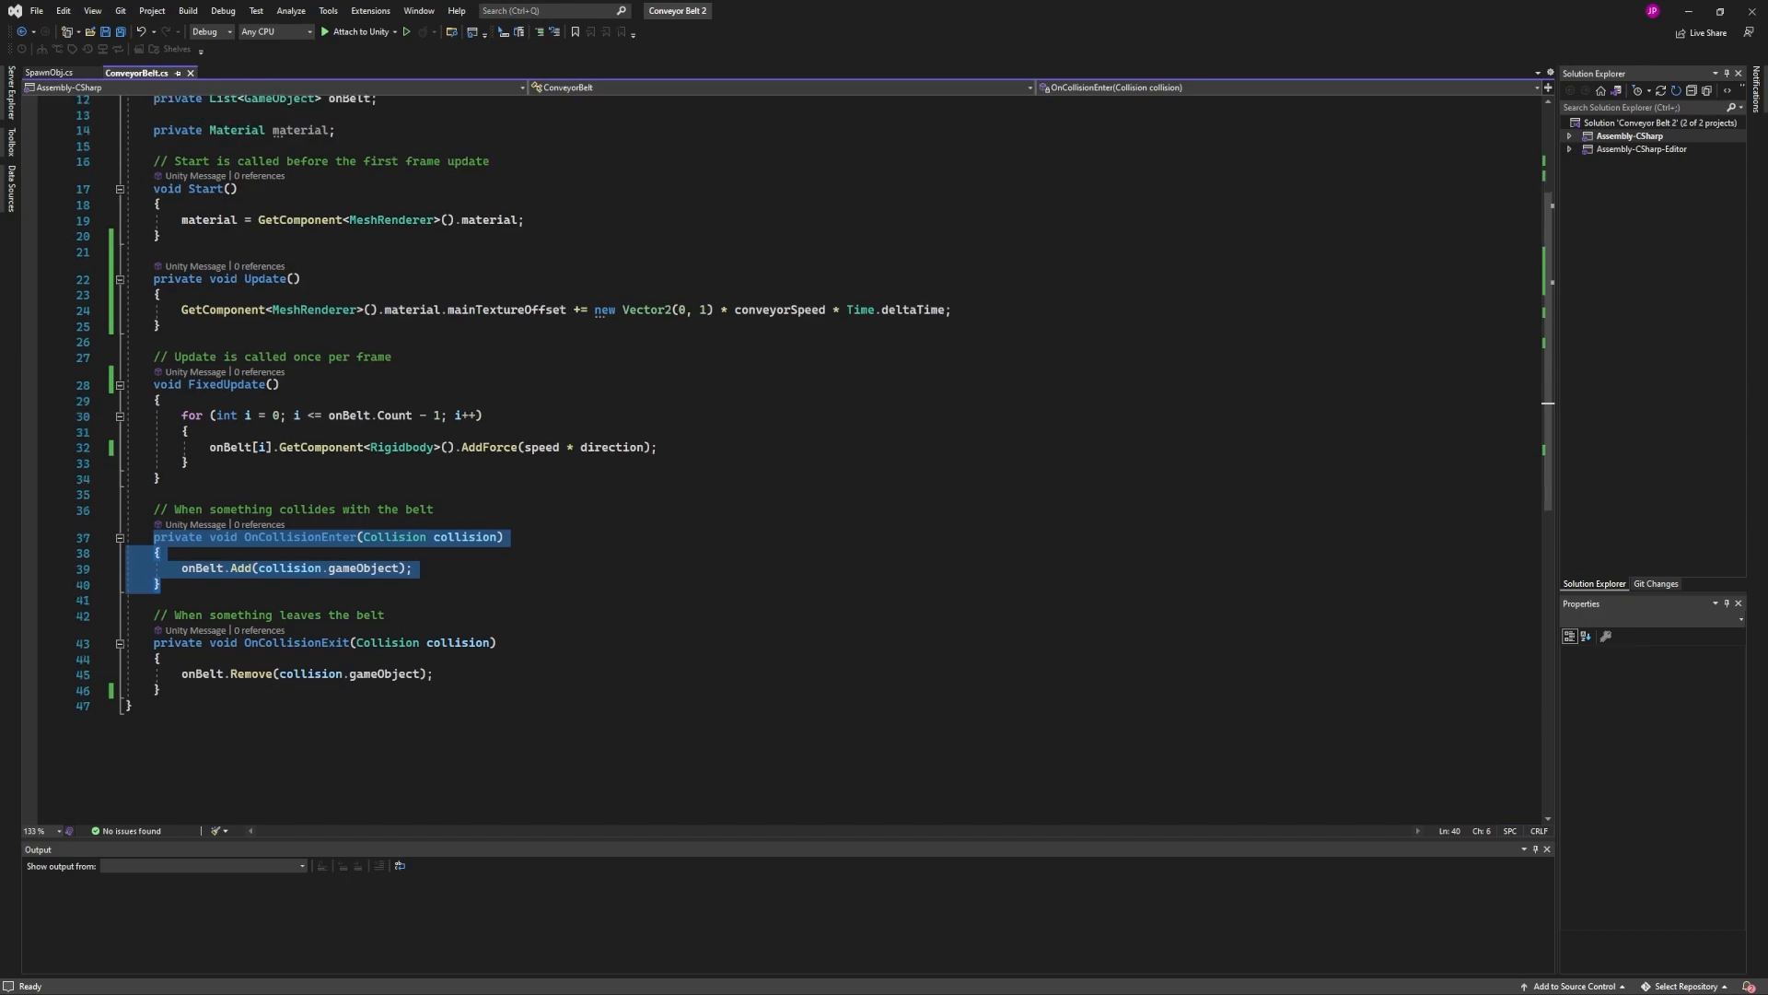
Walk through OnCollisionEnter adding objects to the onBelt list, then FixedUpdate and OnCollisionExit
left_click(503, 536)
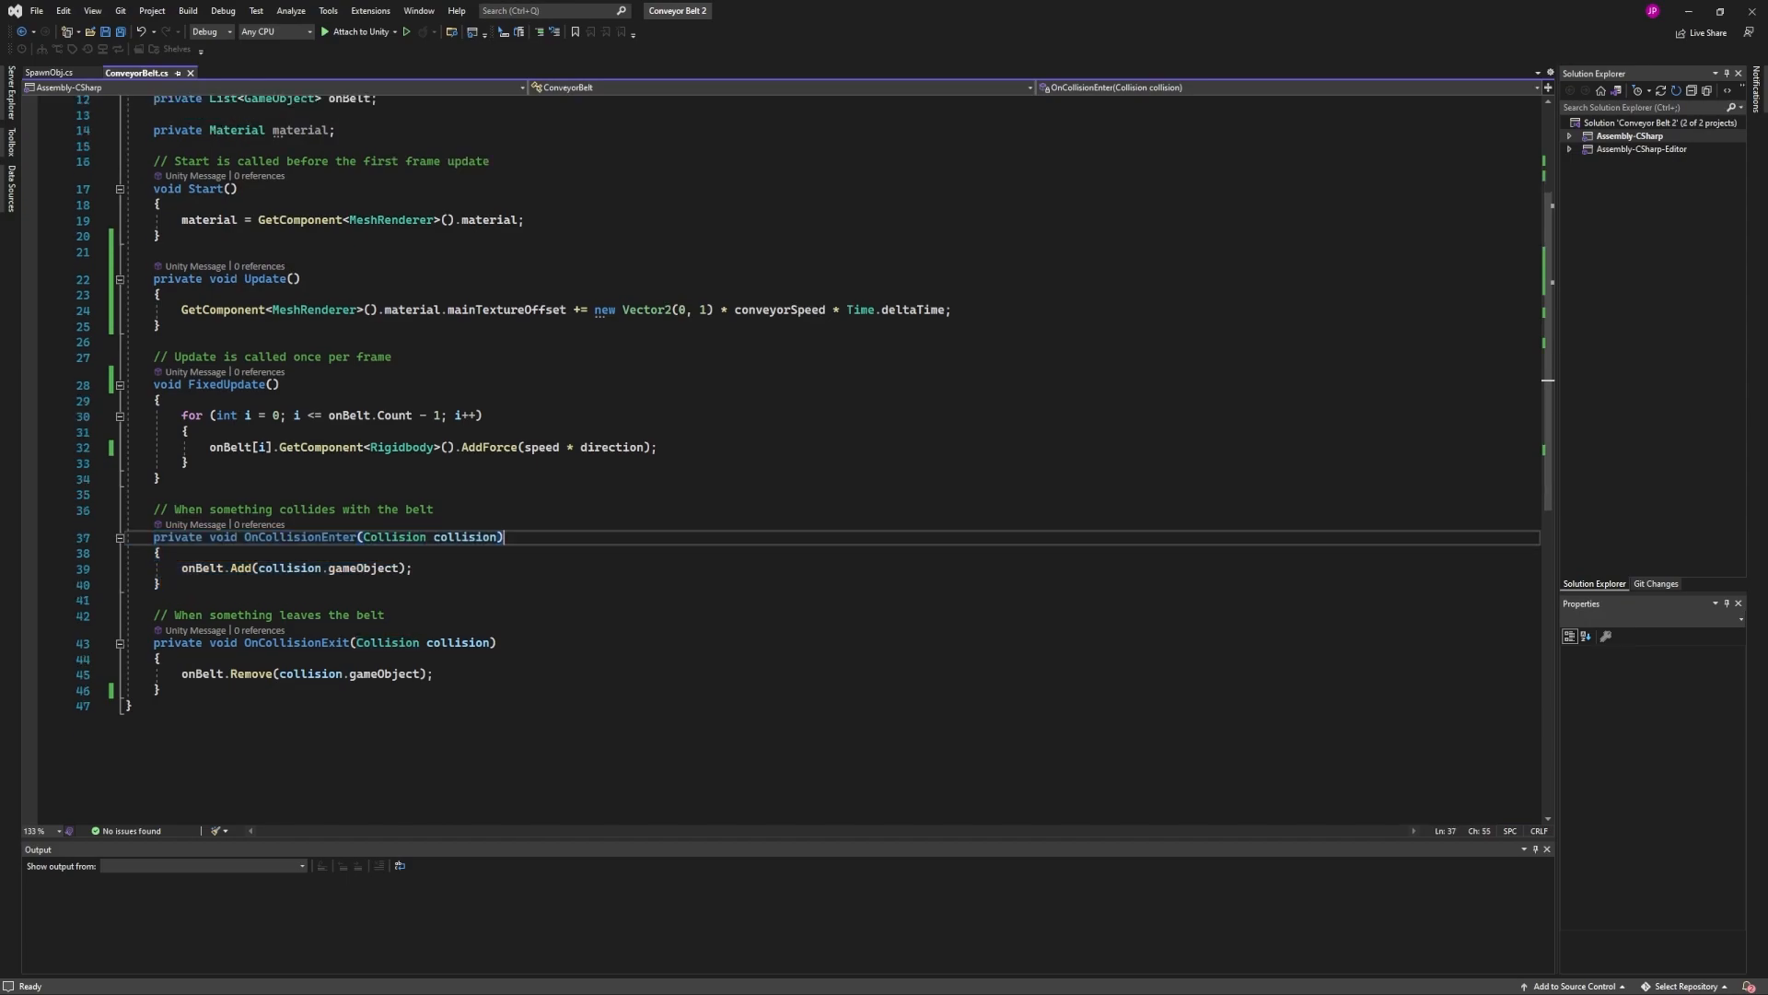
left_click(414, 567)
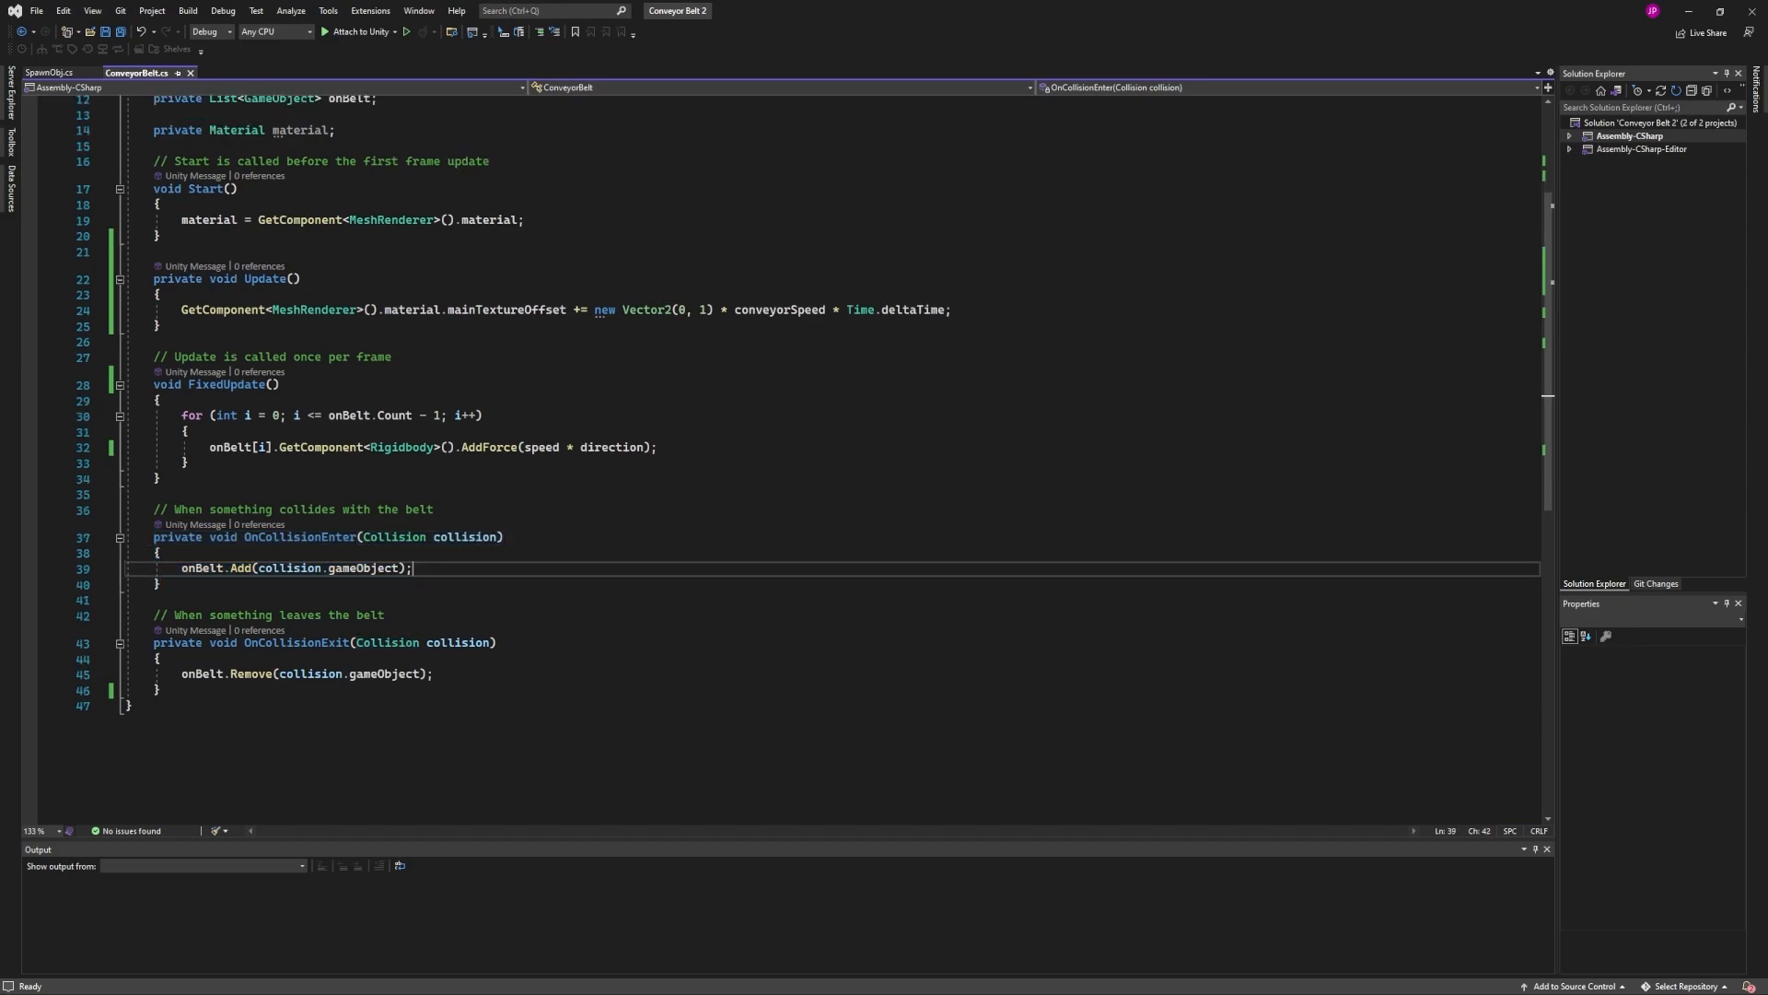
double_click(201, 567)
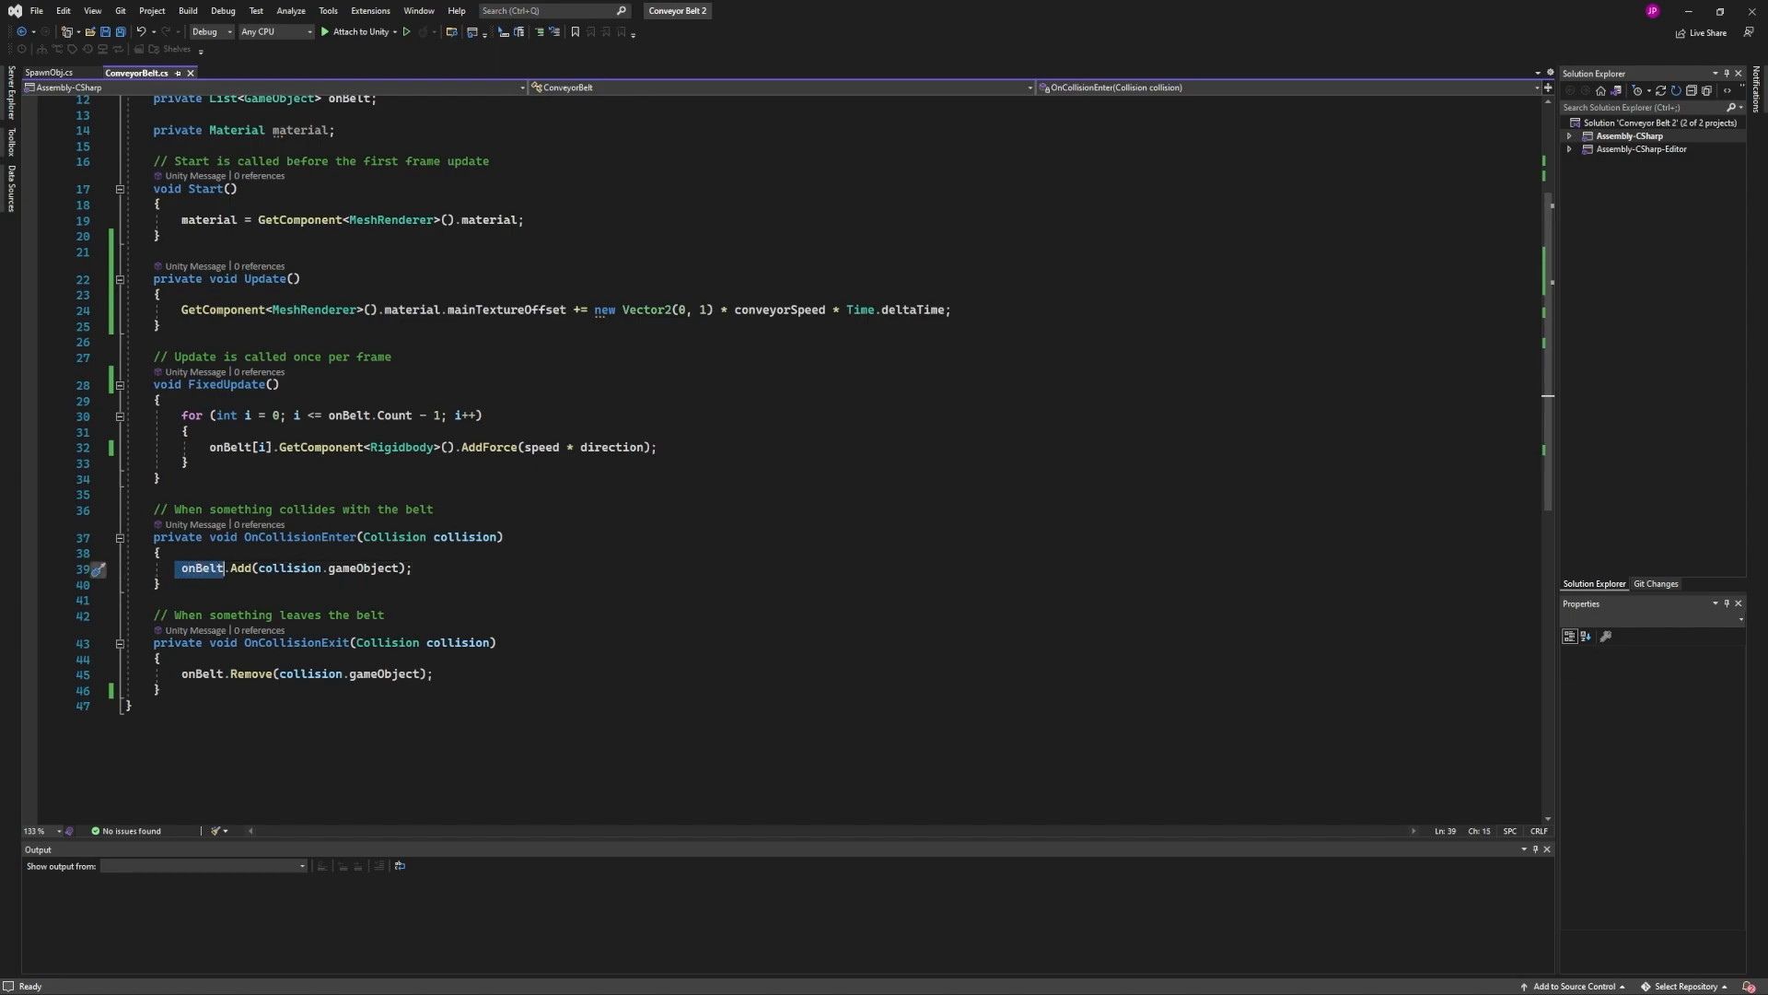
left_click(159, 478)
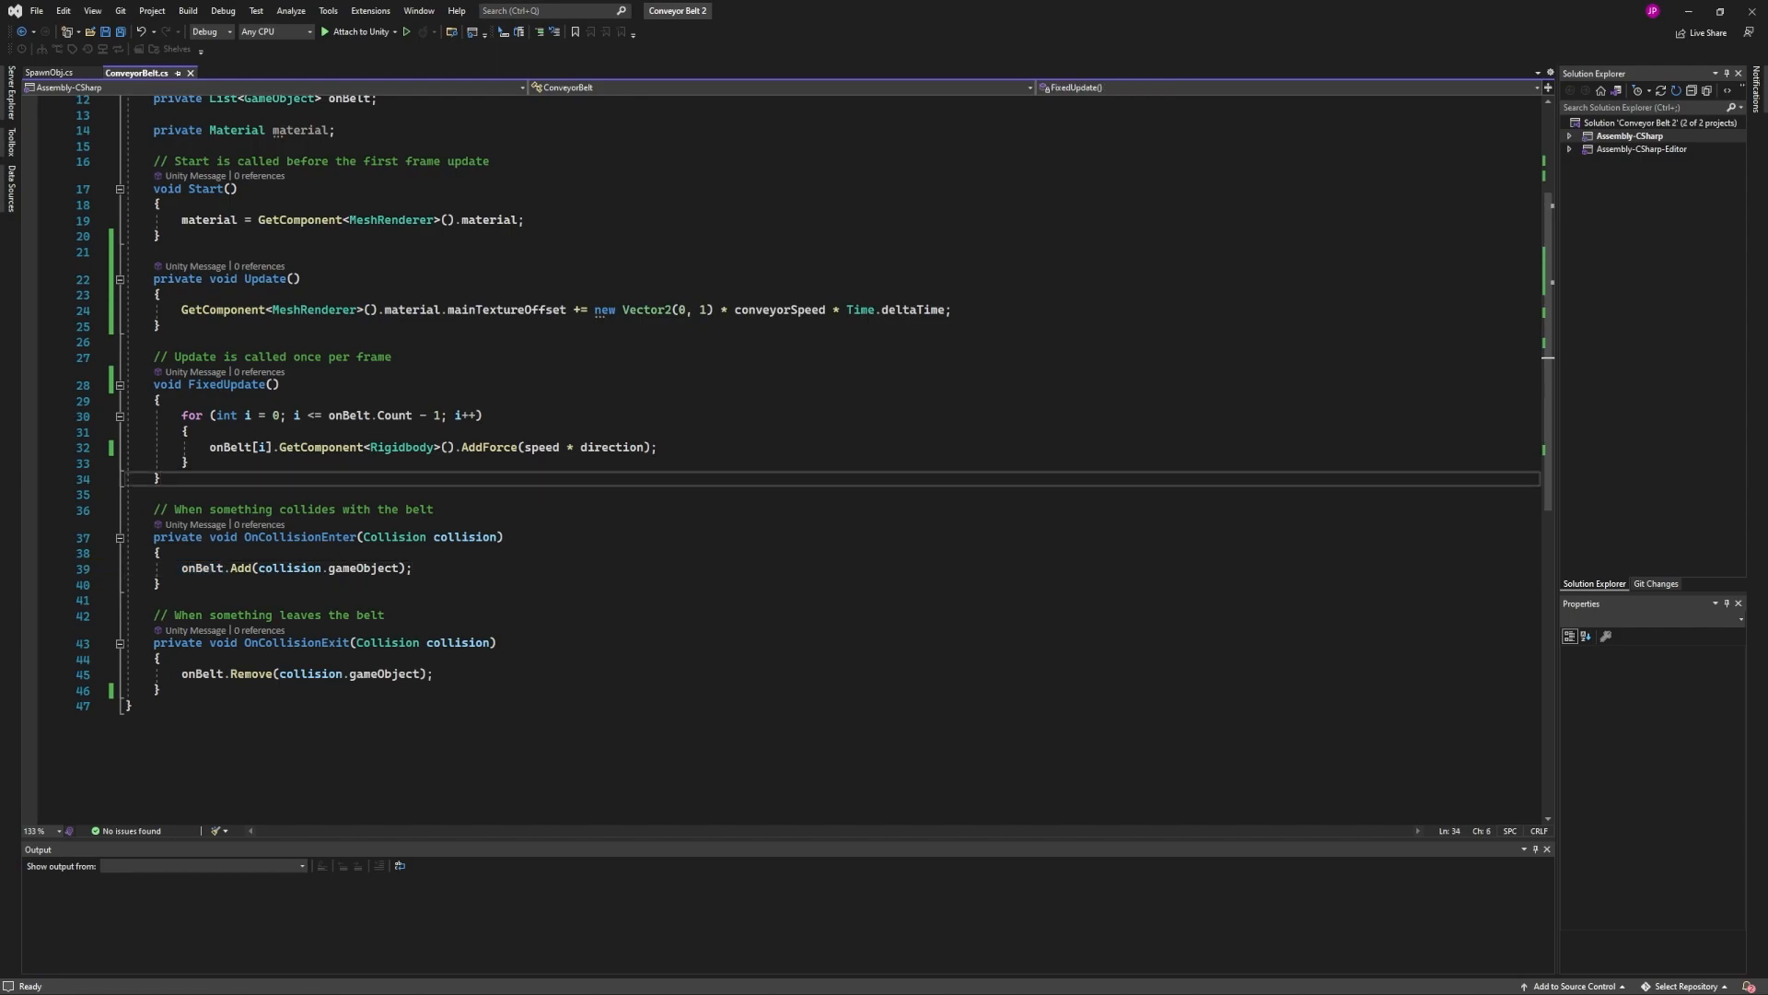
left_click(159, 400)
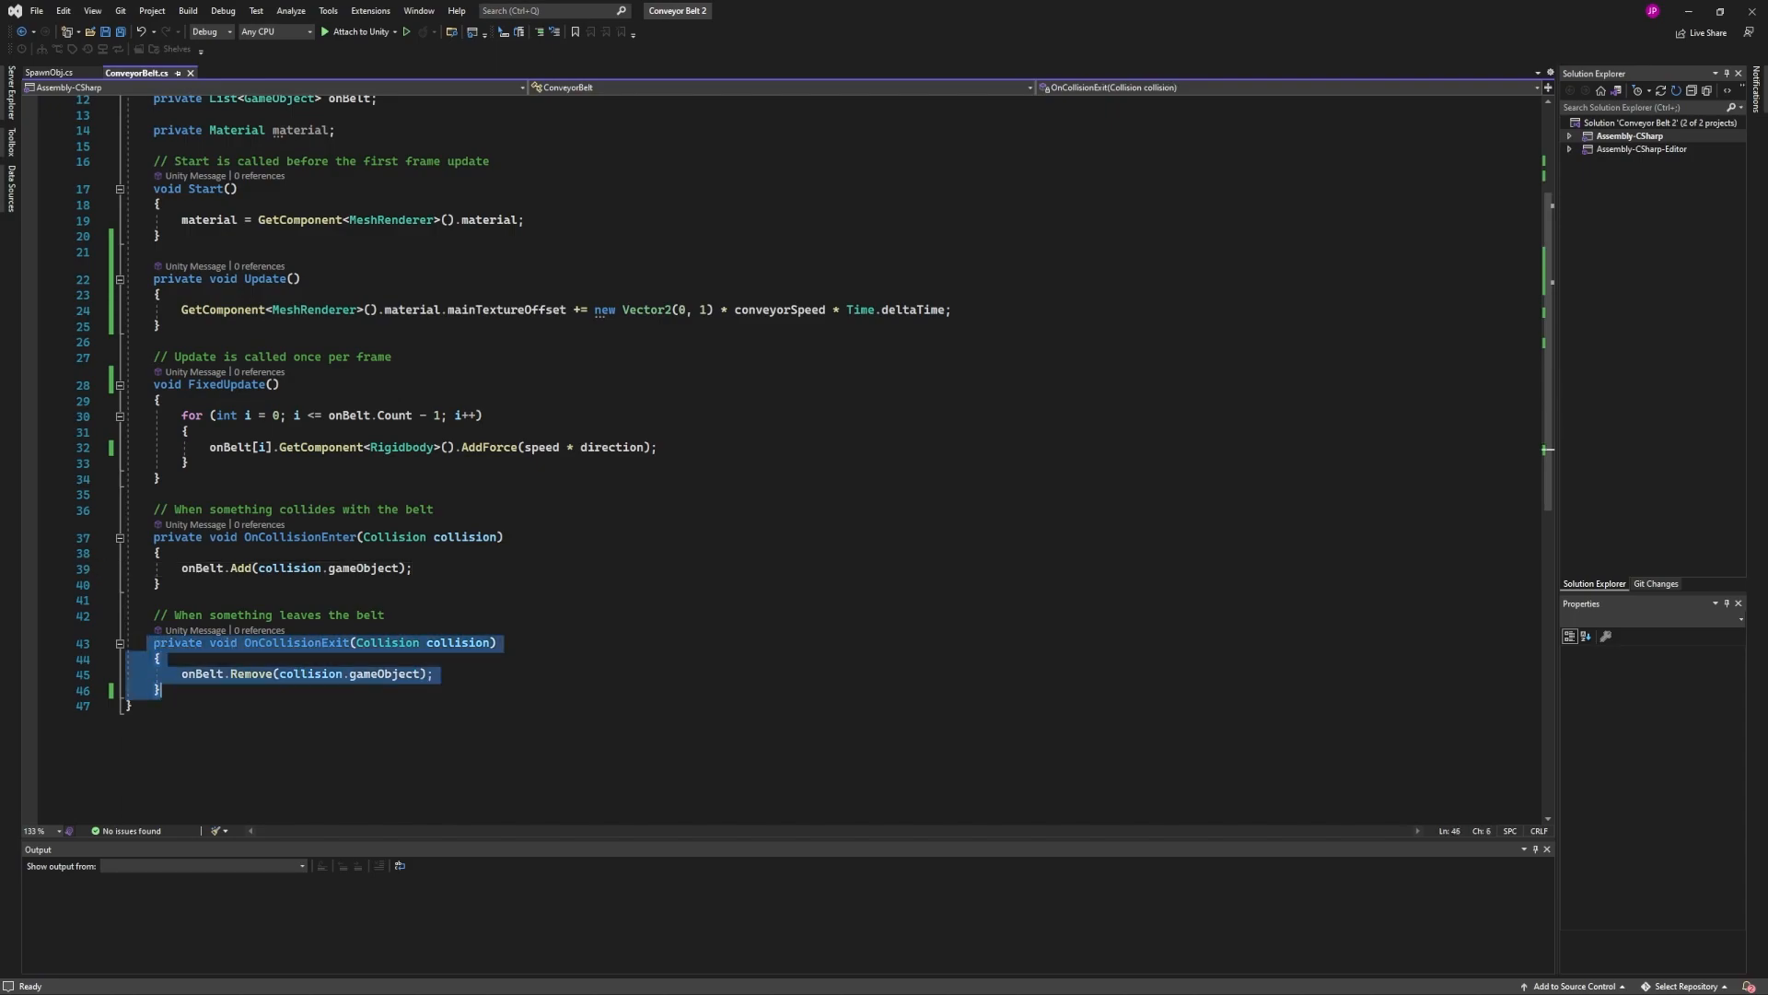
left_click(131, 705)
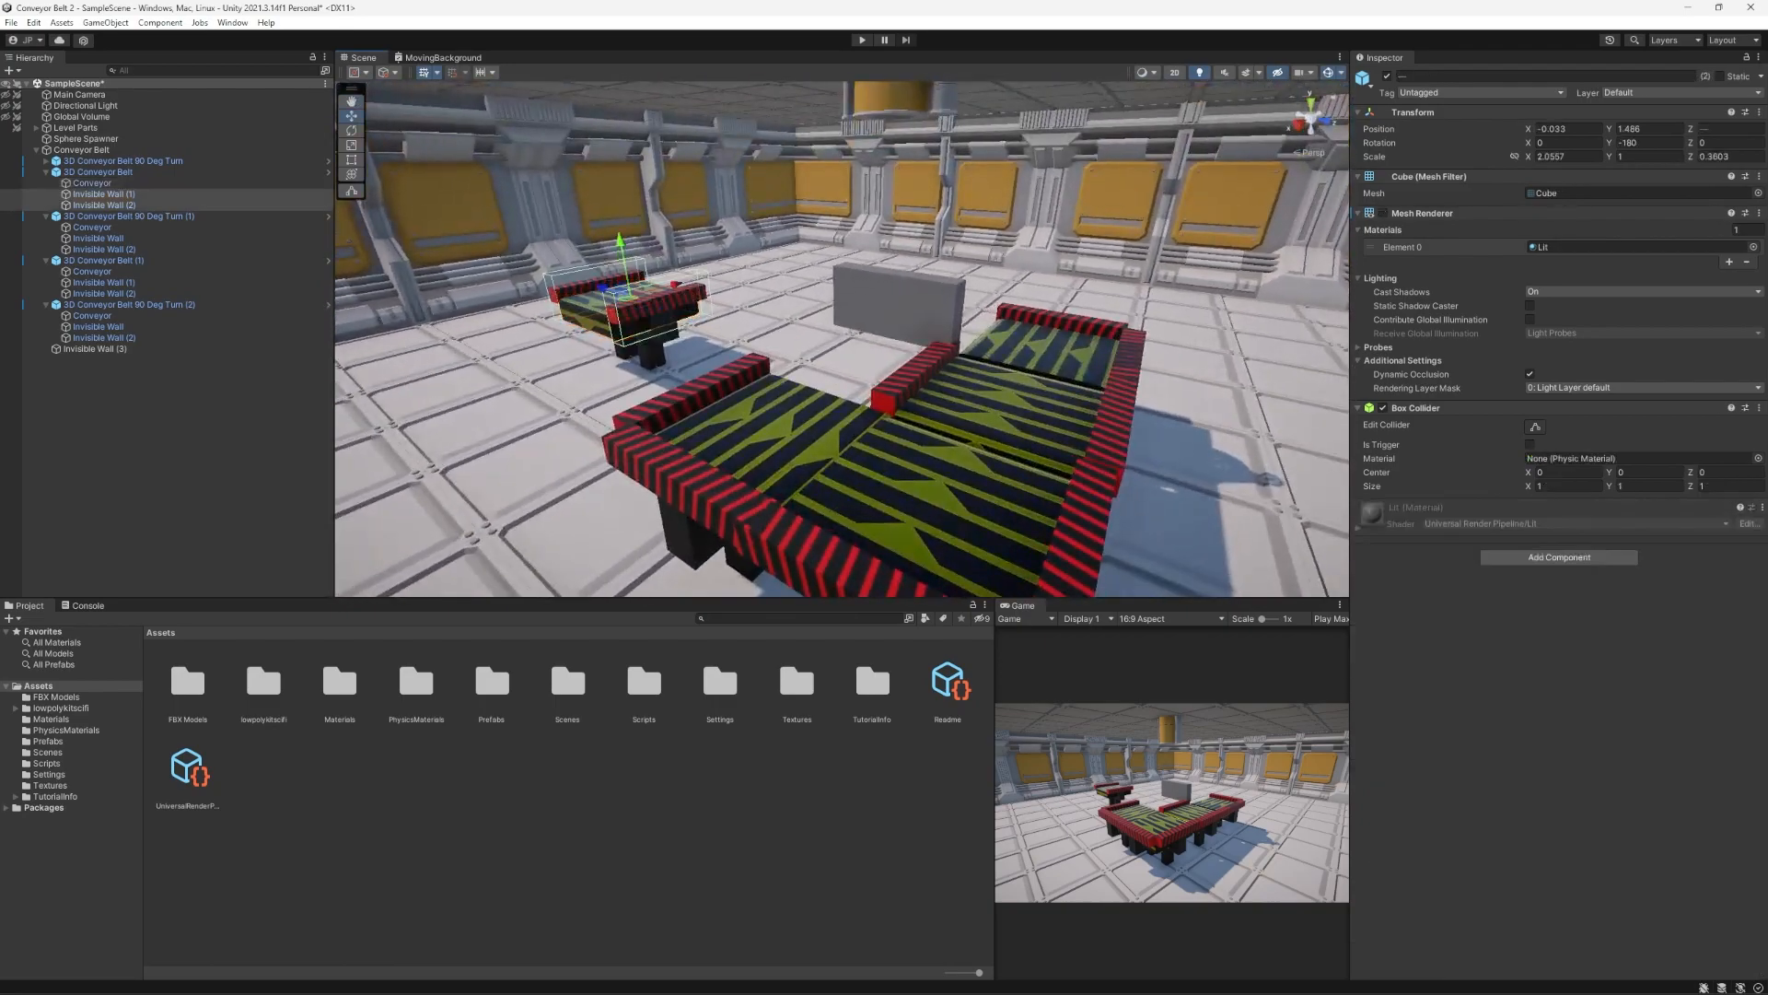
Select 3D Conveyor Belt to show its Conveyor Frame mesh, renderer and material
left_click(98, 171)
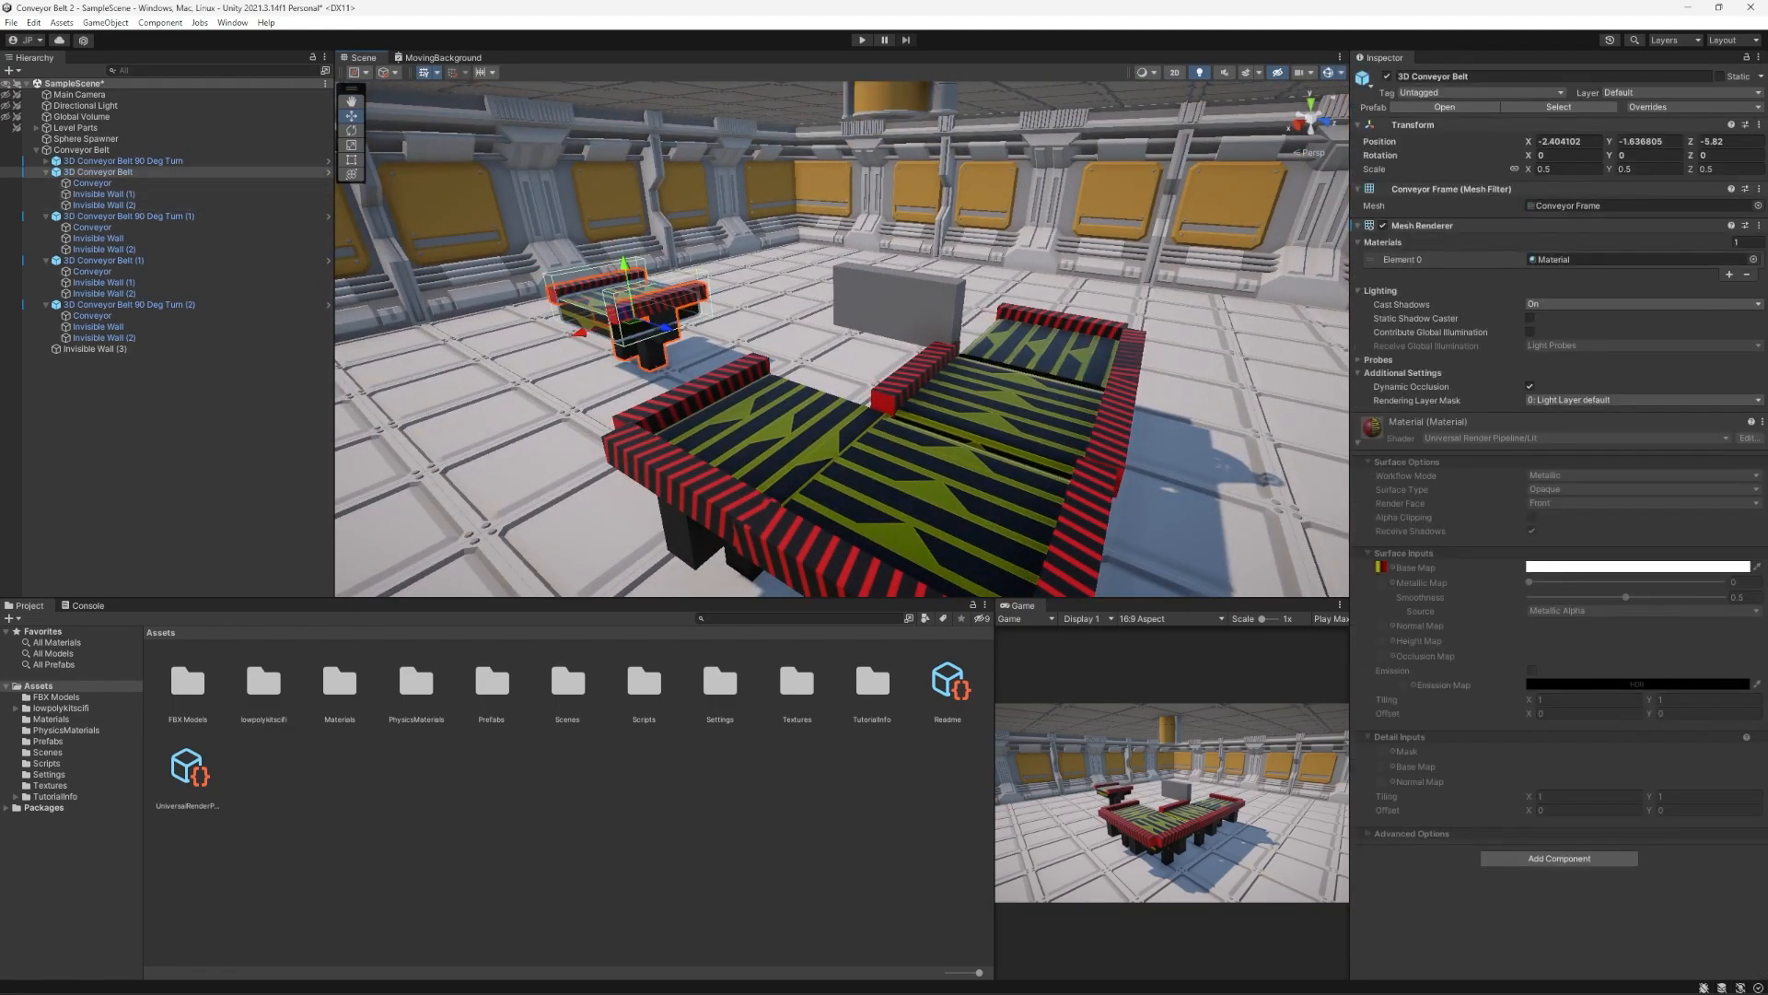